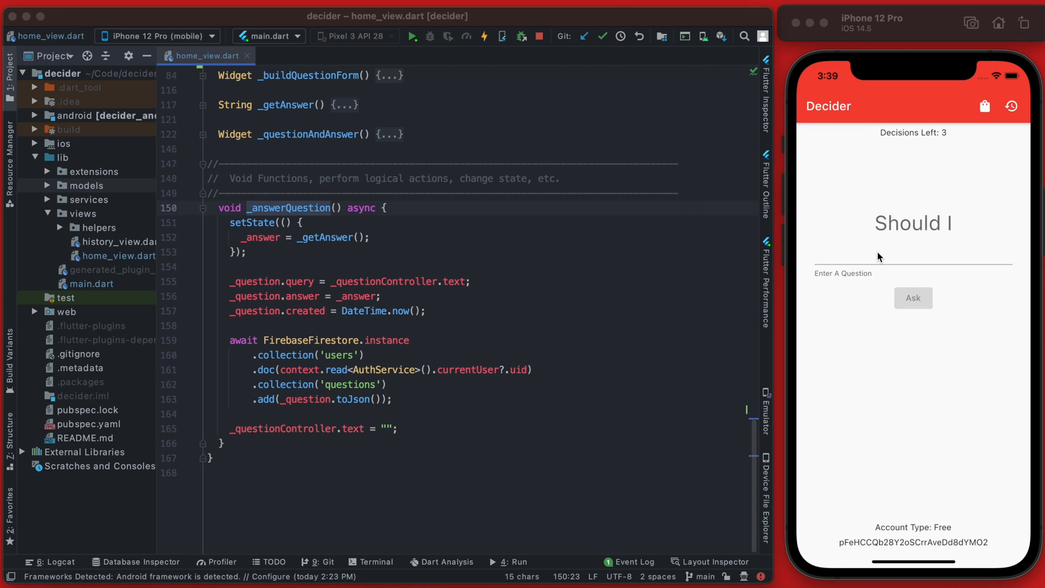
mouse_move(949, 138)
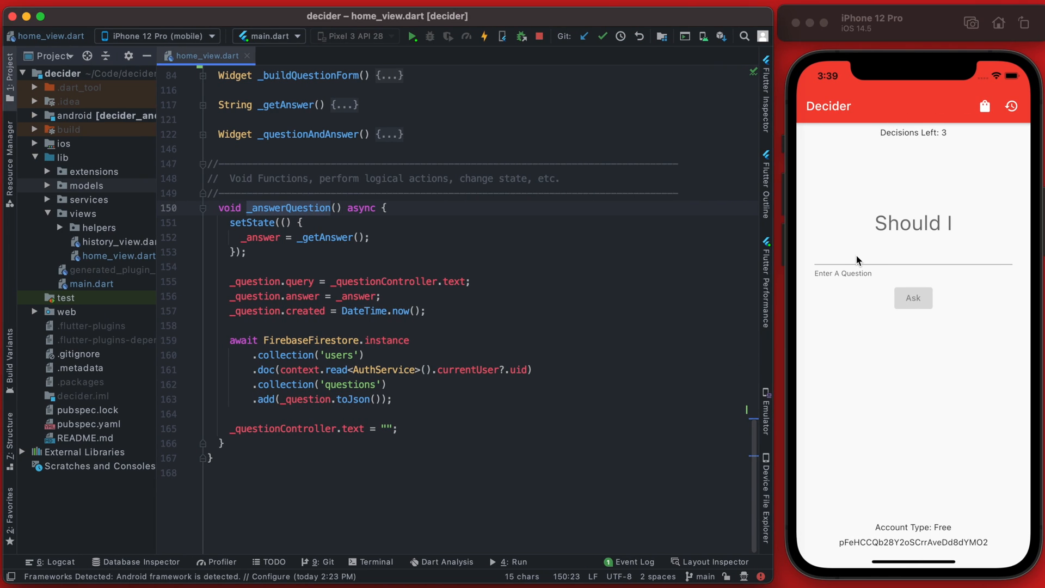
- Add widget.account.bank -= 1; on a new line above the Firestore write in _answerQuestion
left_click(912, 252)
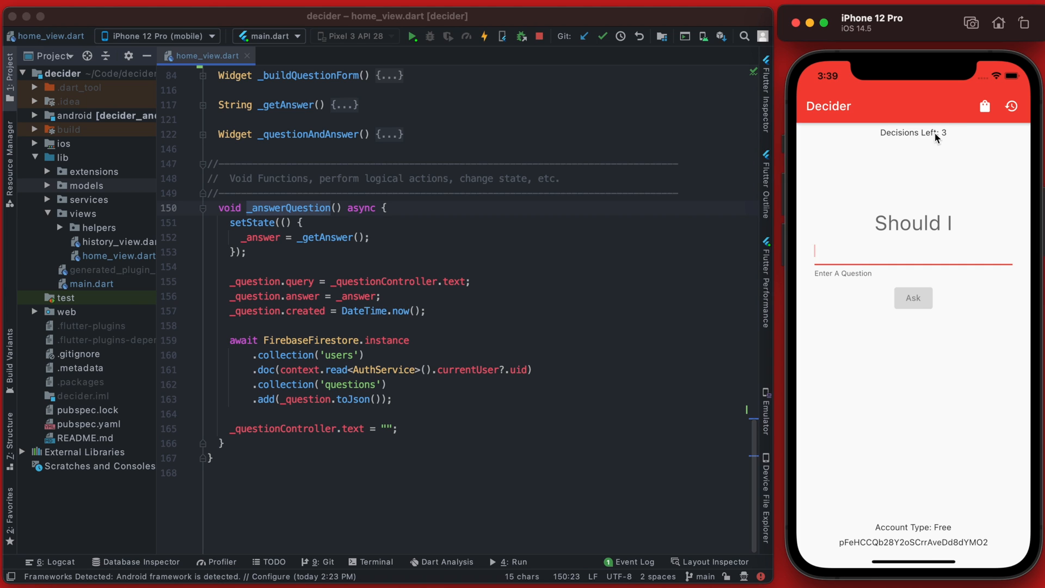
mouse_move(946, 160)
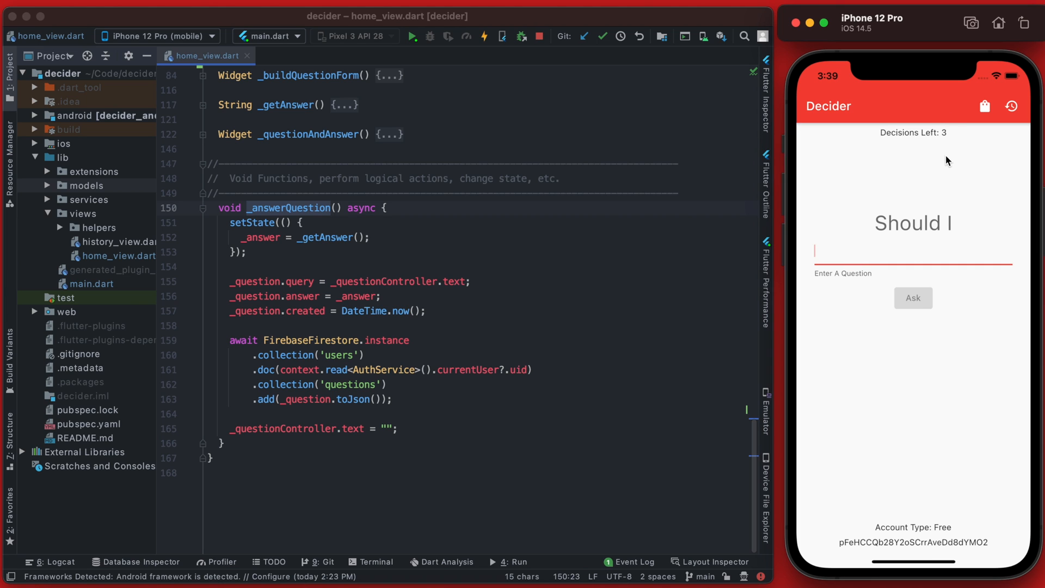
mouse_move(346, 360)
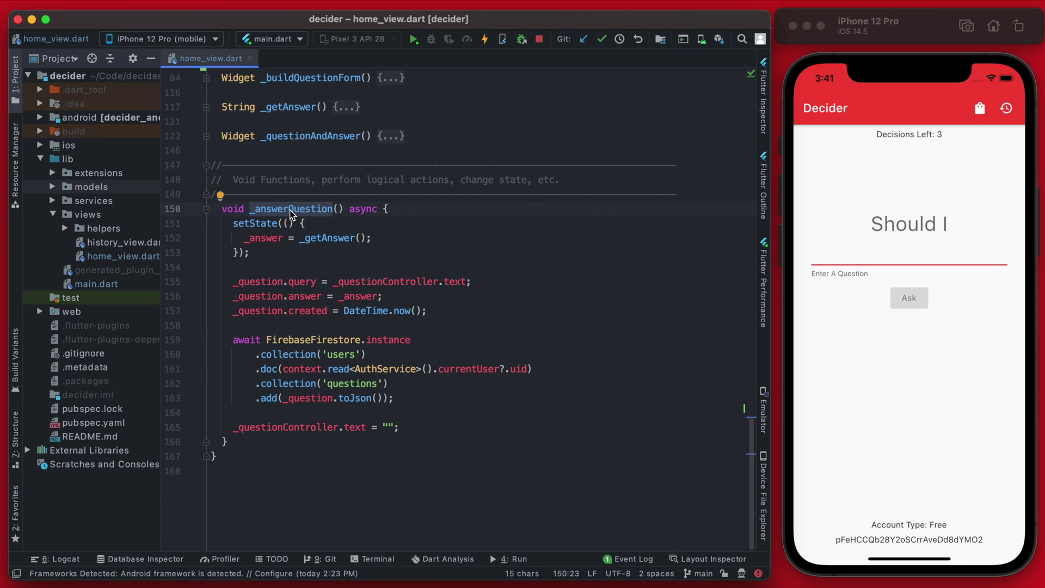
mouse_move(273, 210)
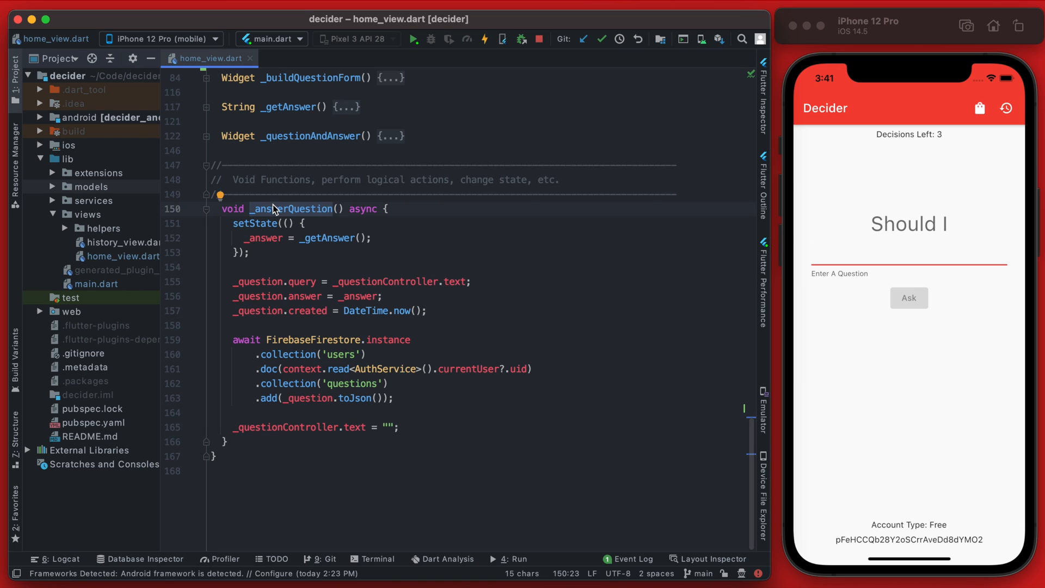
mouse_move(389, 327)
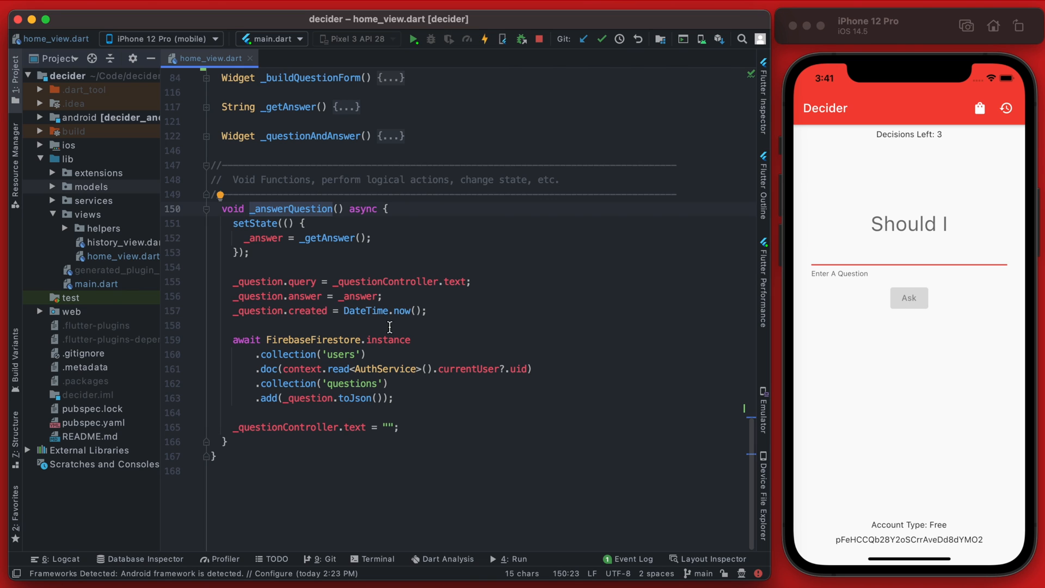
mouse_move(430, 406)
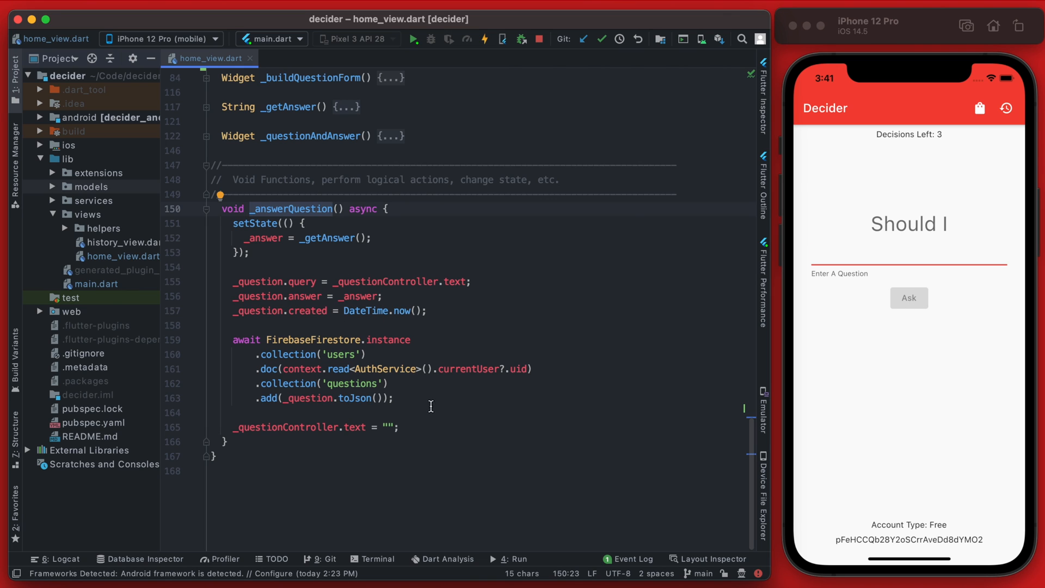
mouse_move(416, 426)
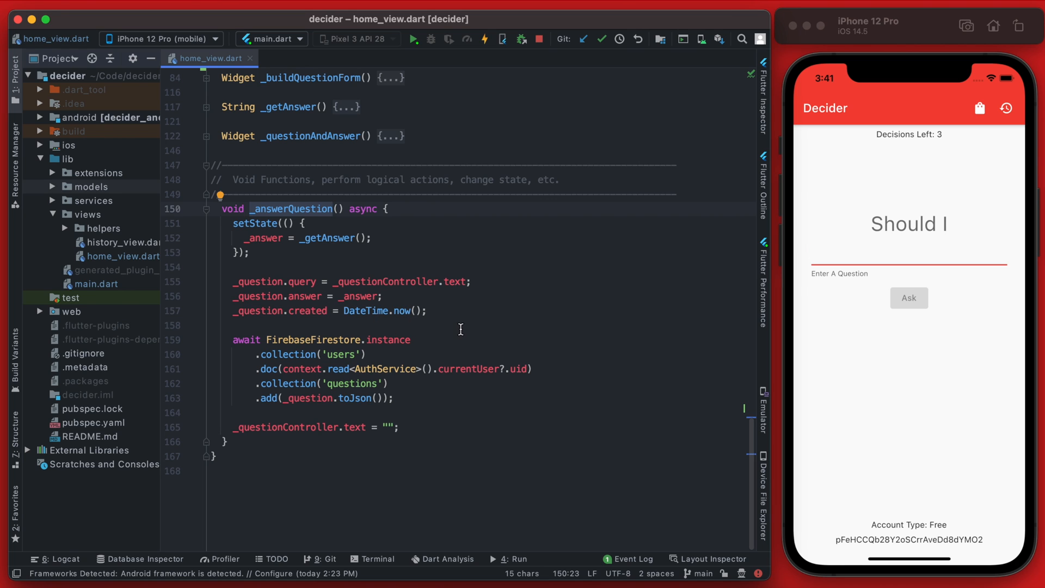
key("Return")
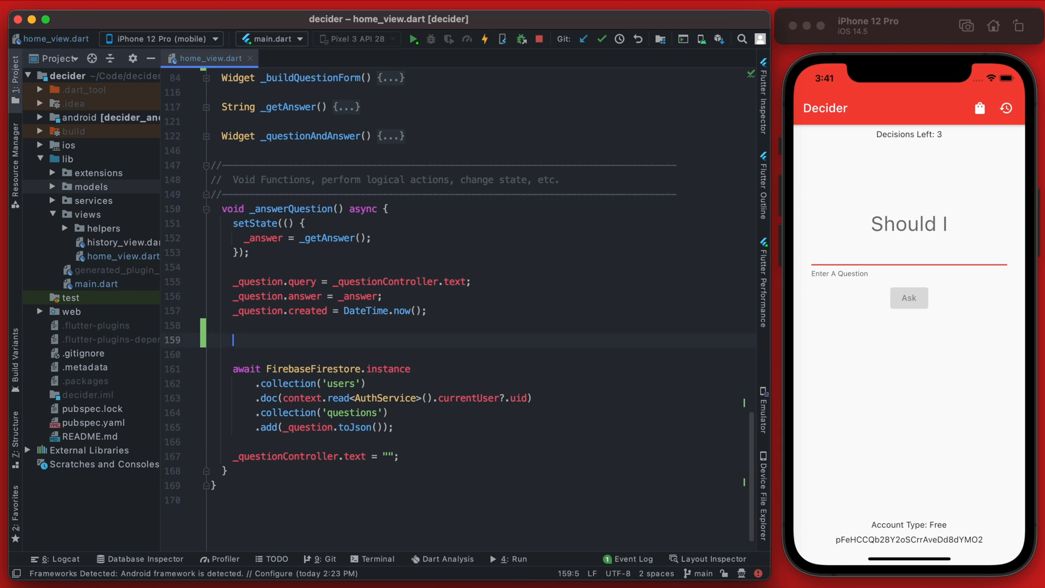
type("widget.")
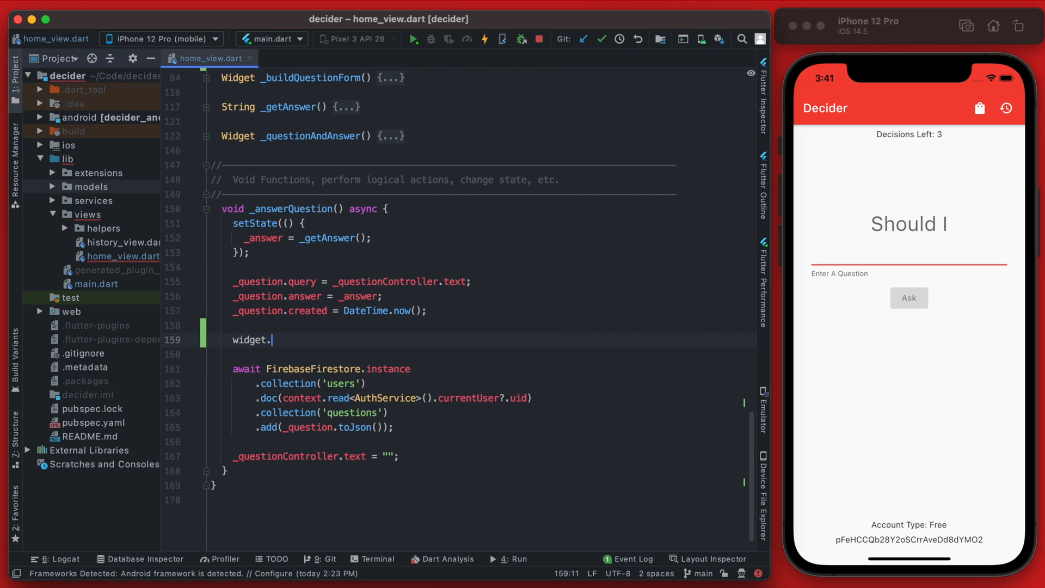
type("account")
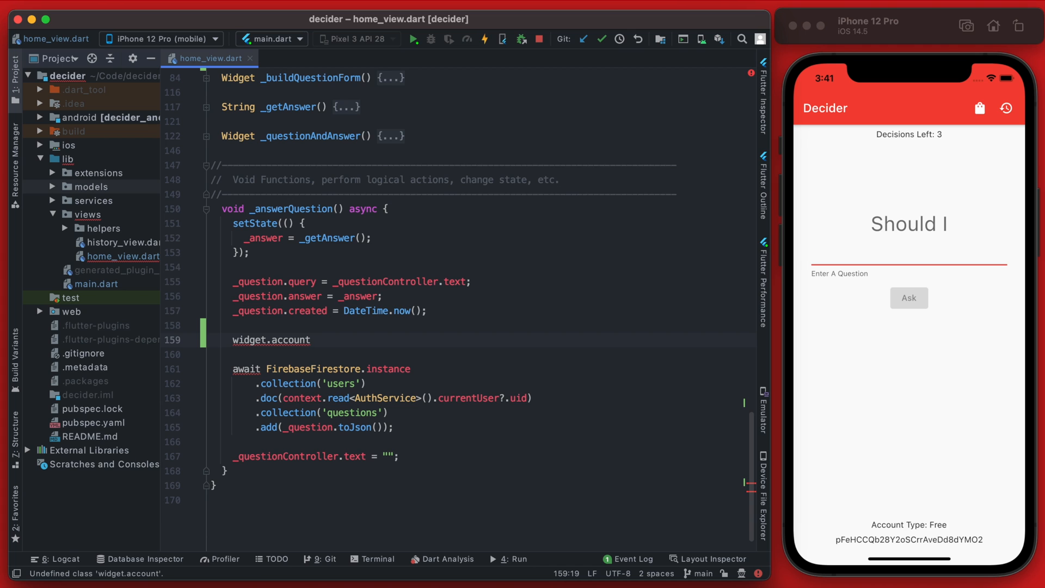
type(".bank")
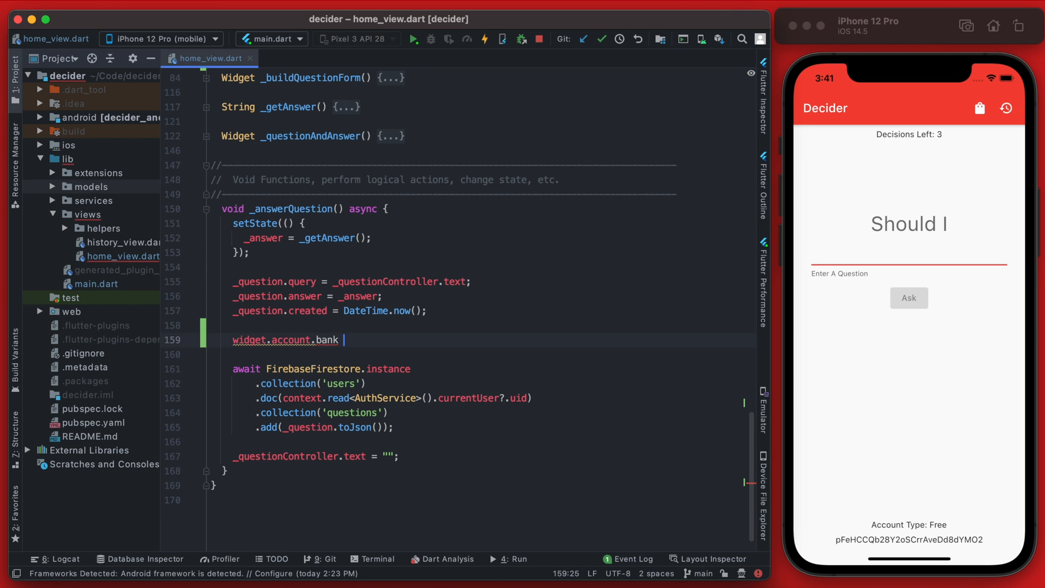
type("-= 1;")
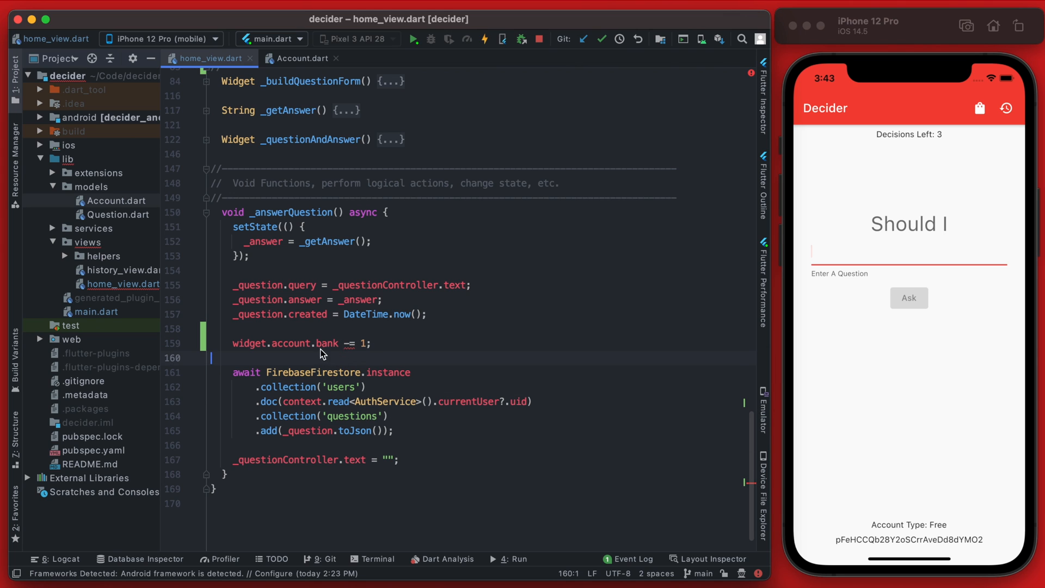
double_click(323, 343)
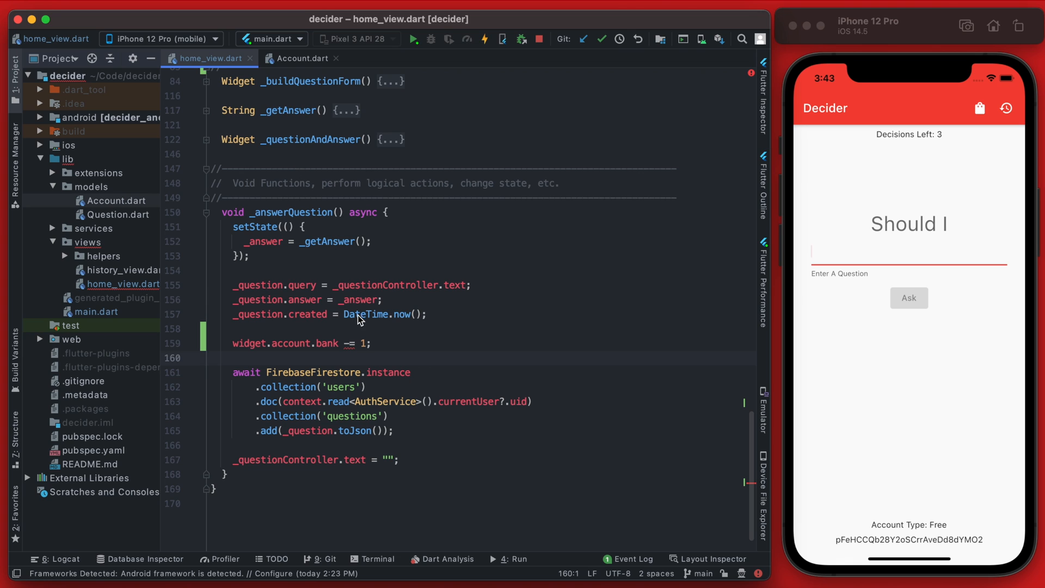
mouse_move(325, 214)
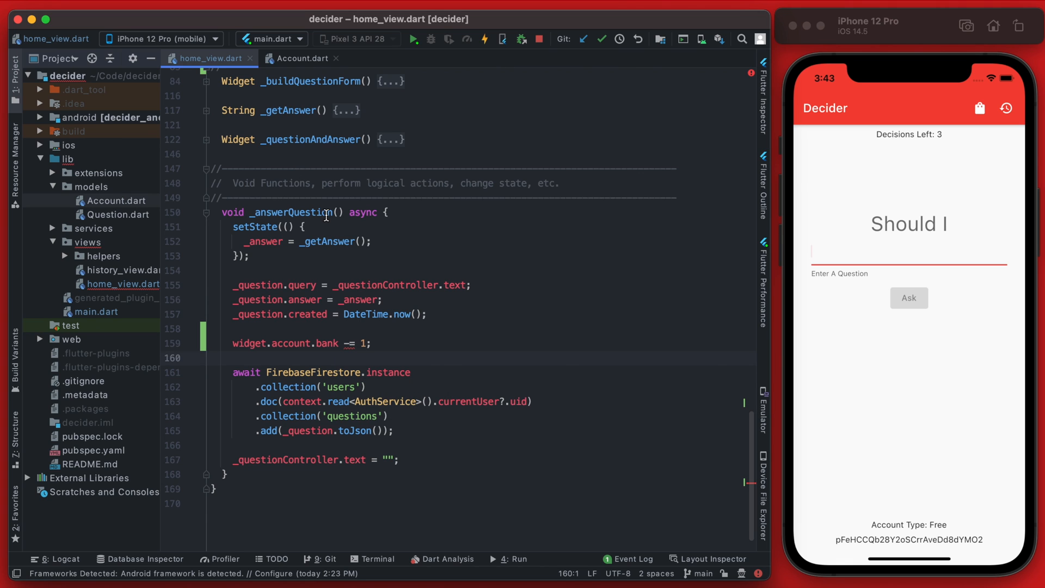
double_click(325, 343)
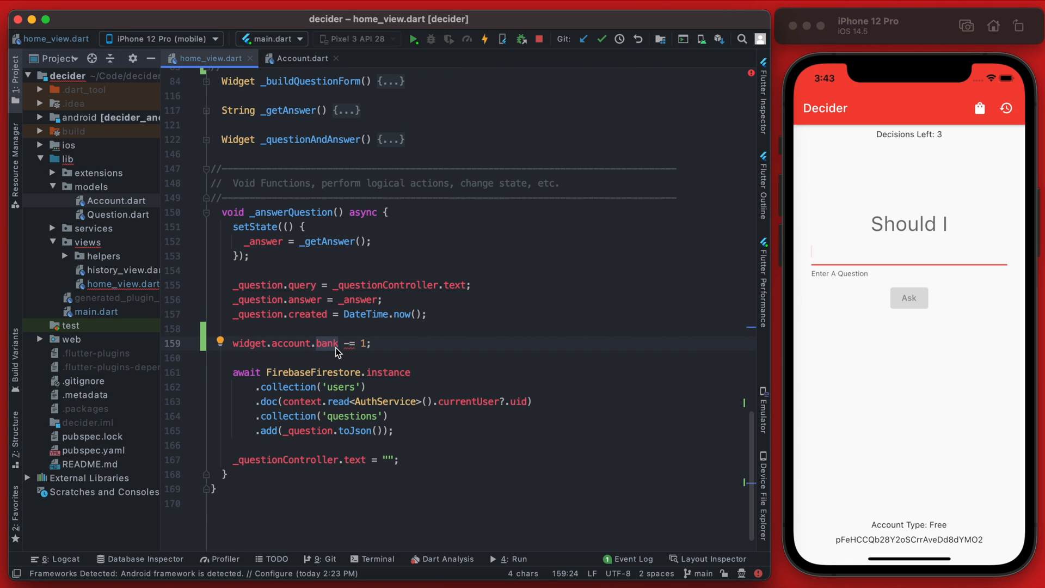
- Change the Account model's 'int? bank;' to 'int bank = 0;' so the decrement compiles
left_click(298, 58)
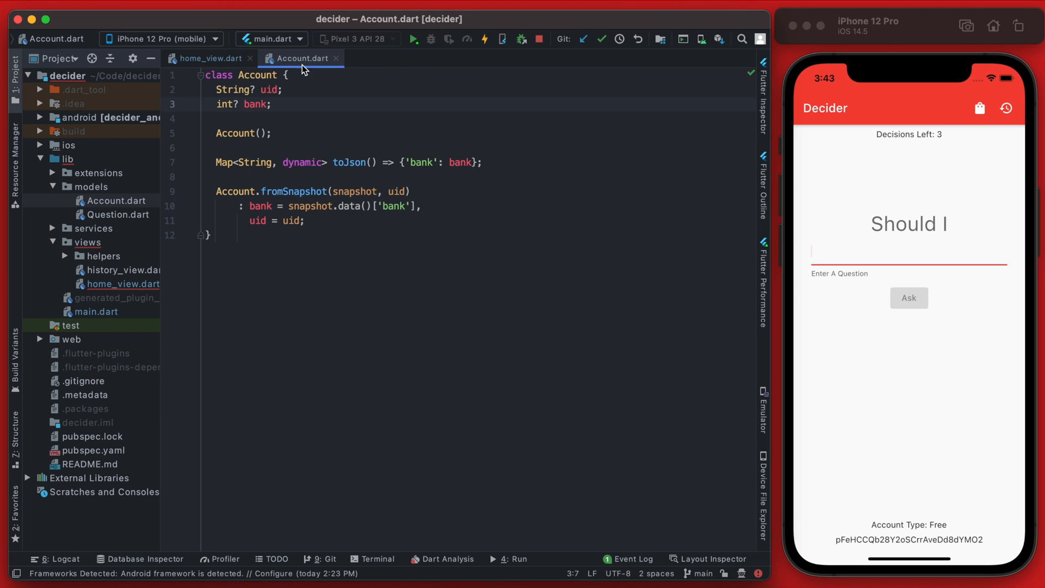
mouse_move(242, 111)
type(" = 0")
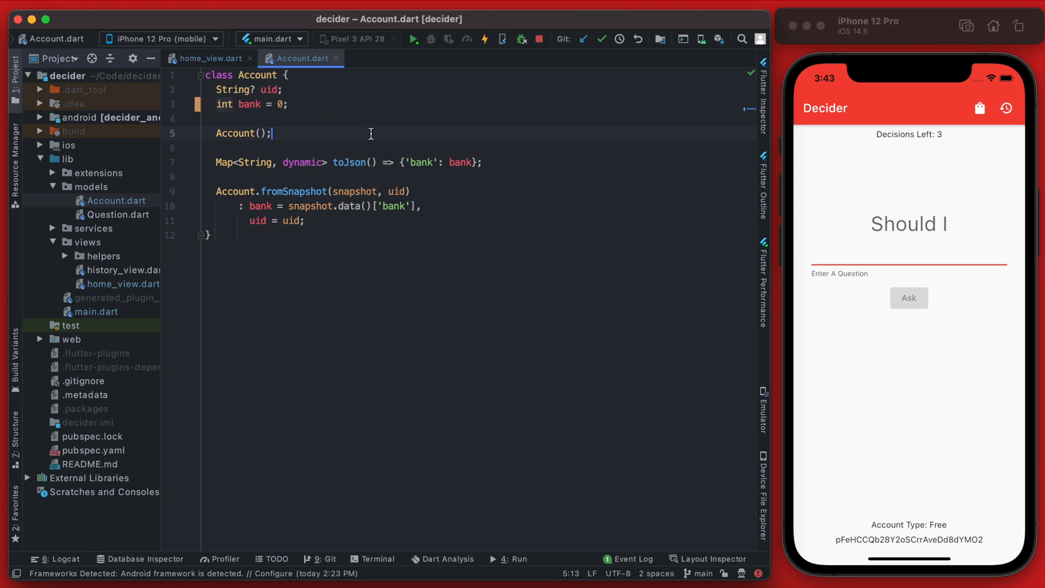
left_click(209, 58)
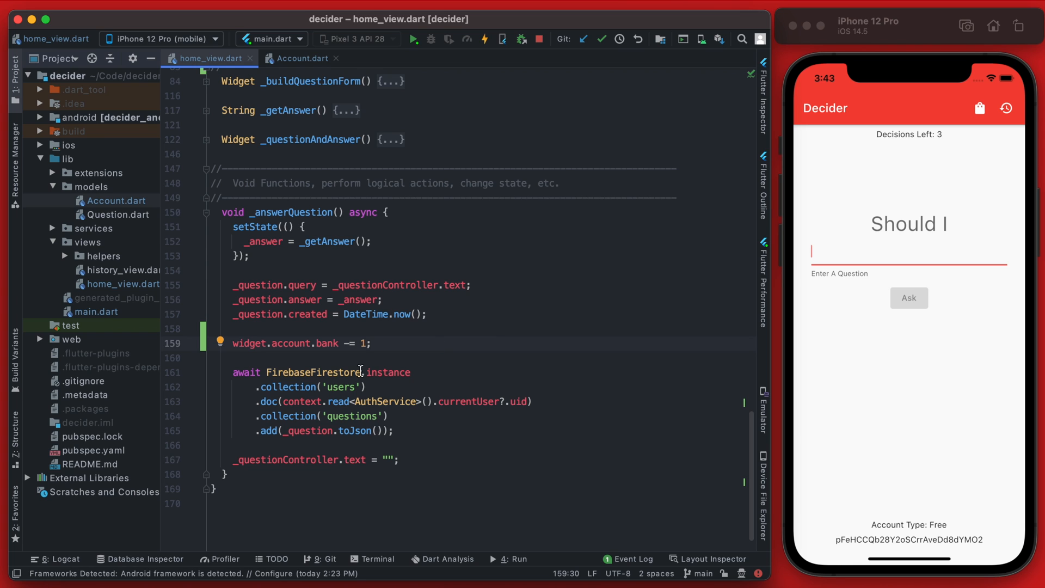
mouse_move(322, 360)
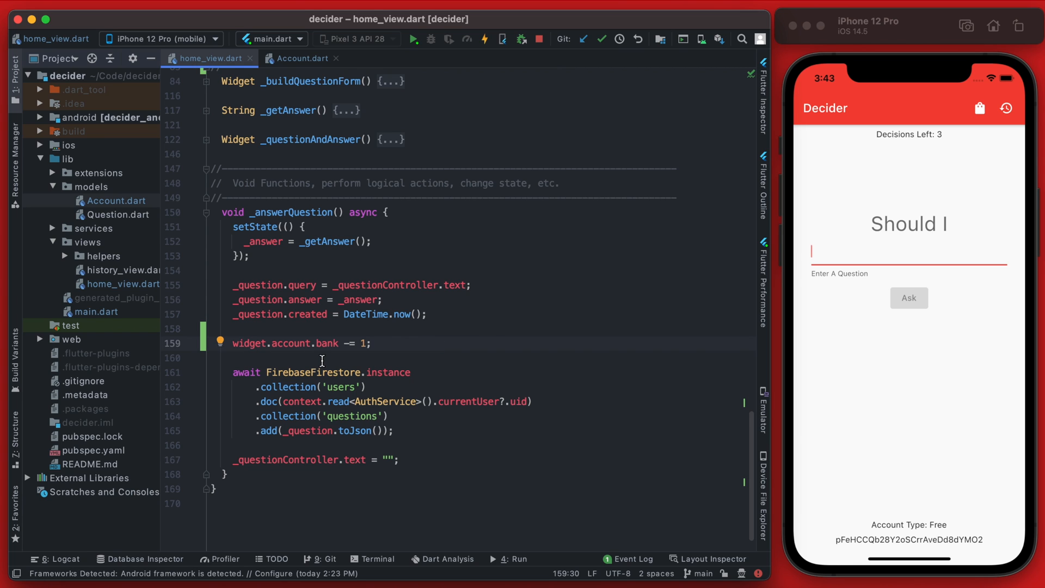
mouse_move(310, 435)
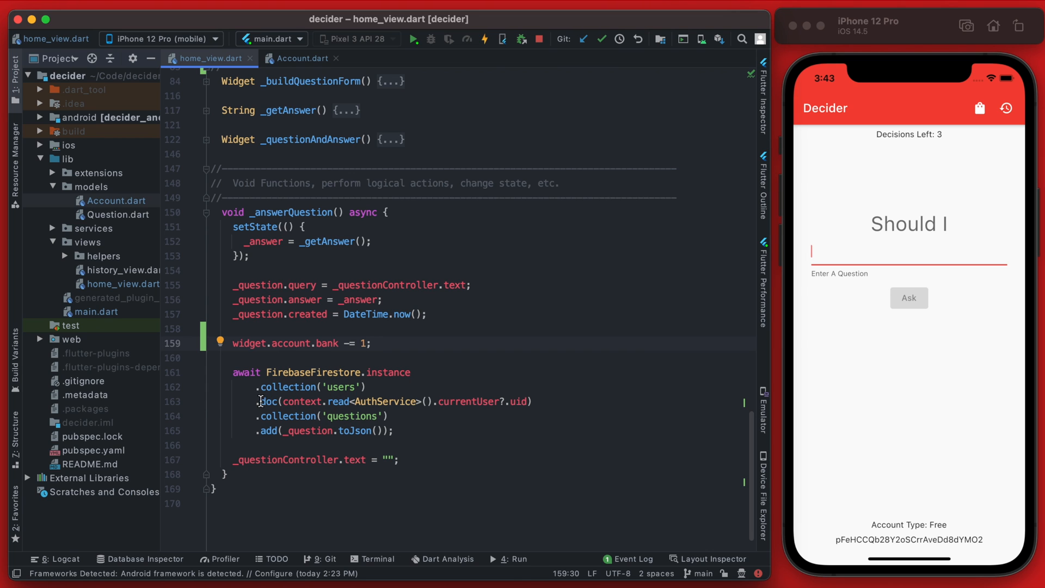
- Move the bank decrement below the questions add and begin a users doc .update(data) call
left_click(401, 358)
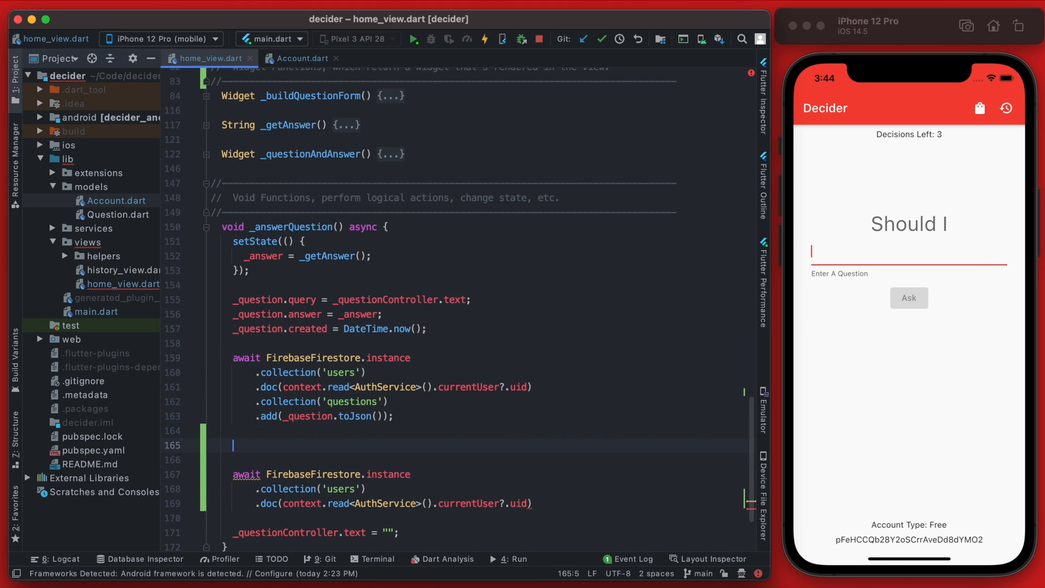
type("widget.account.bank -= 1;")
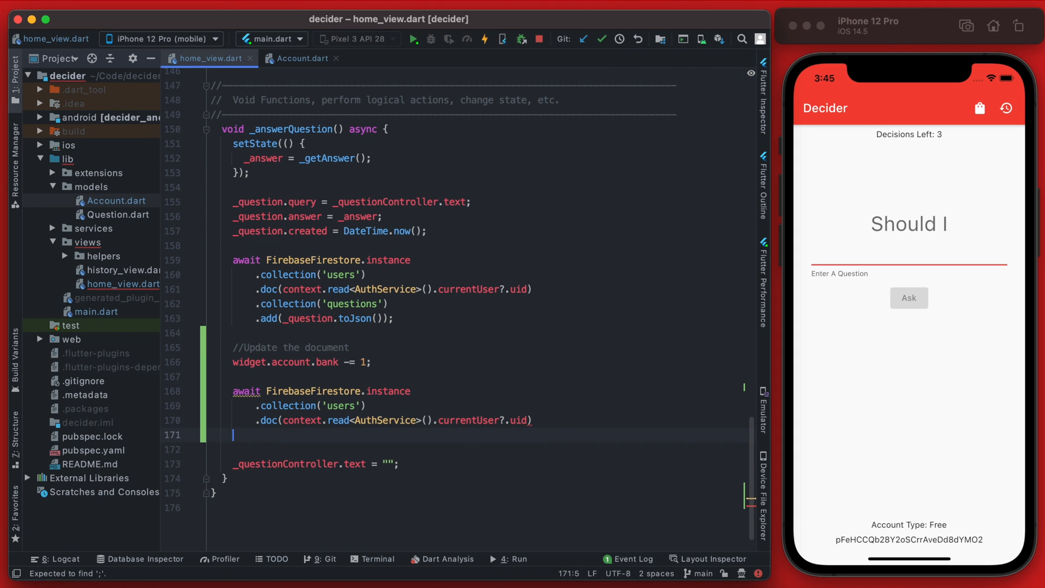
type(".update(data")
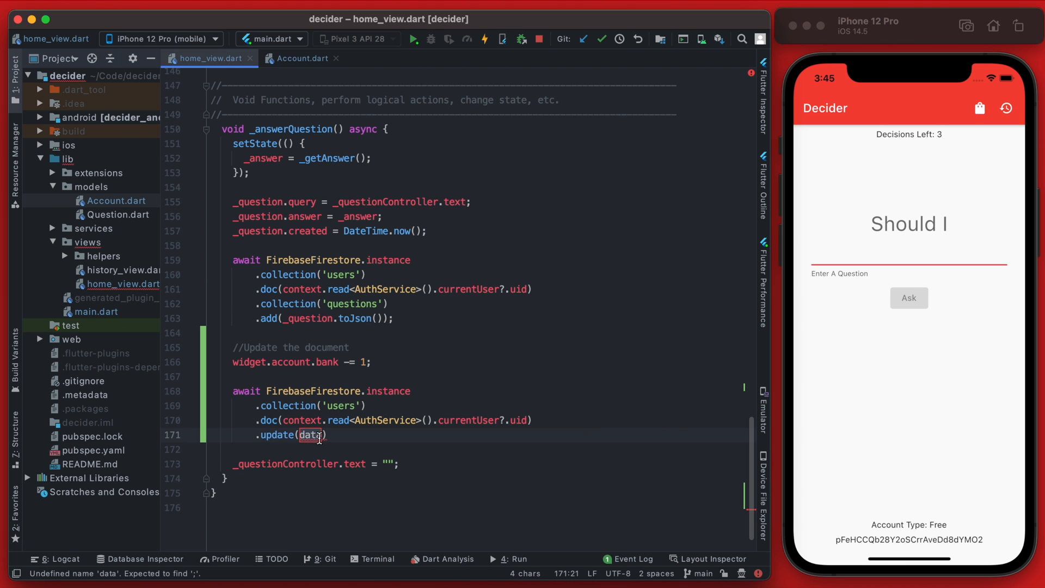
mouse_move(309, 434)
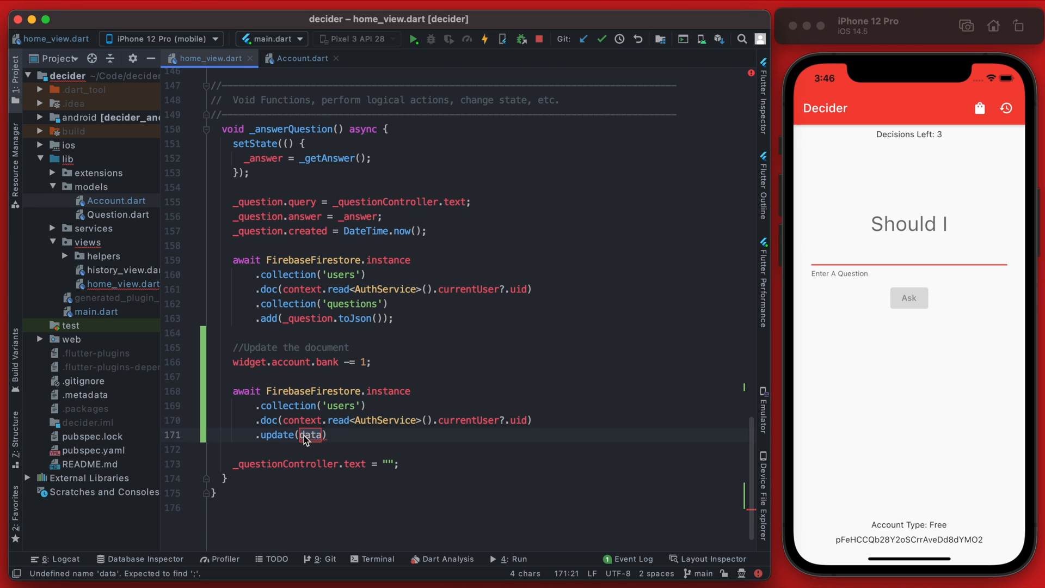
- Pass widget.account.toJson() to the user document's Firestore update call
left_click(300, 57)
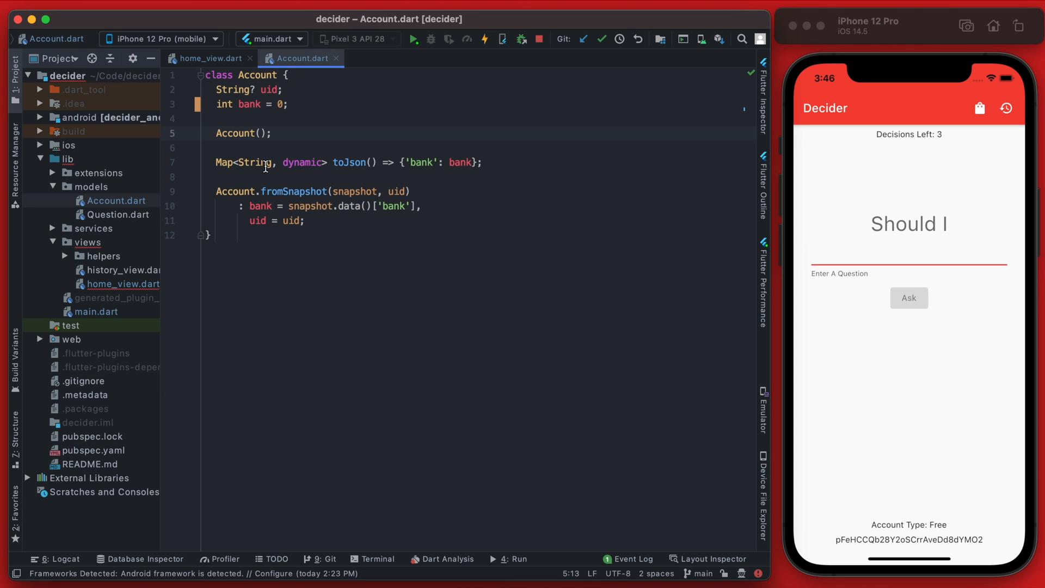
double_click(349, 163)
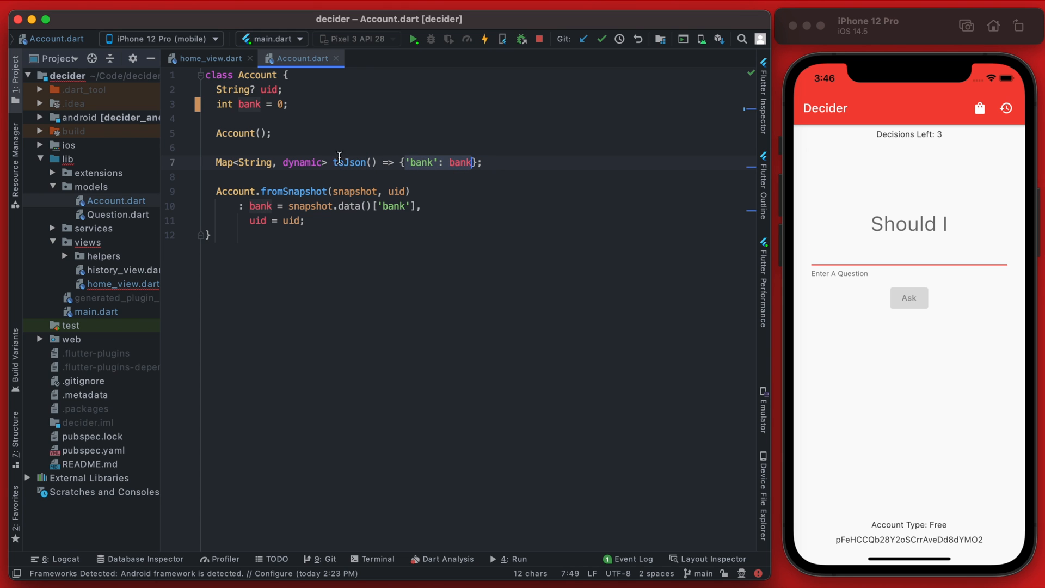
left_click(204, 57)
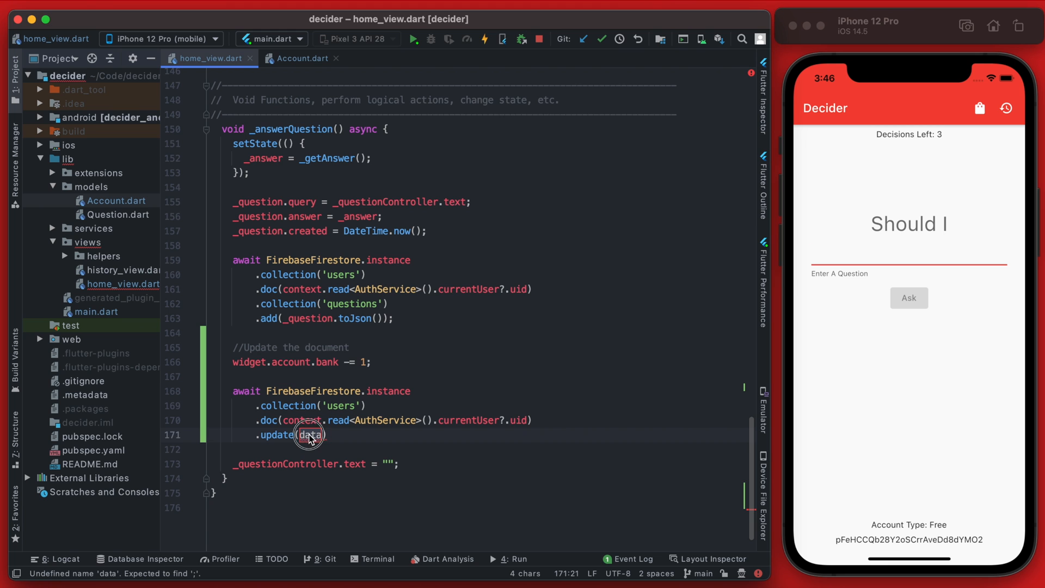
type("widget.account.")
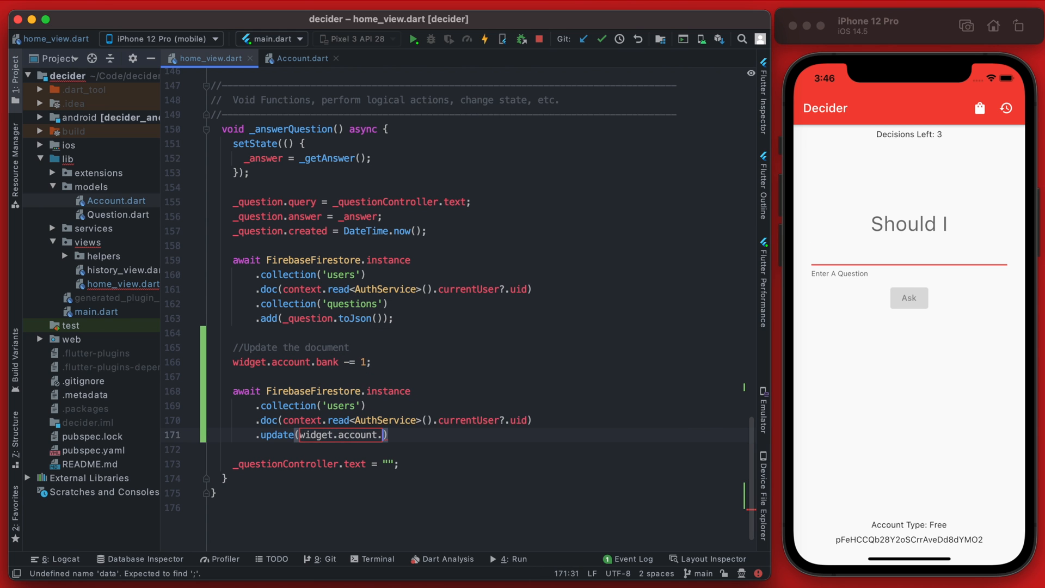
type("toJson(")
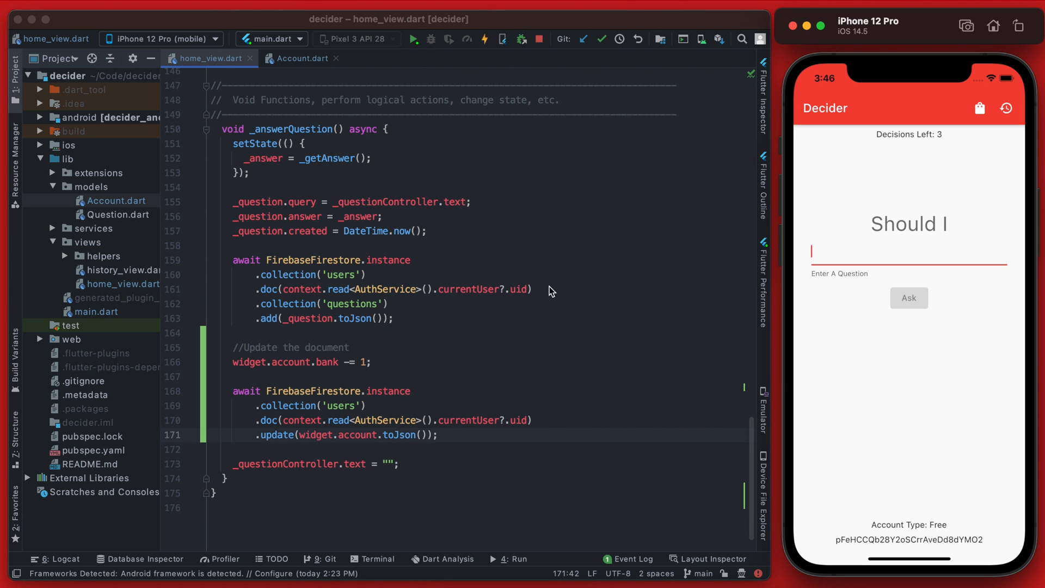
mouse_move(986, 153)
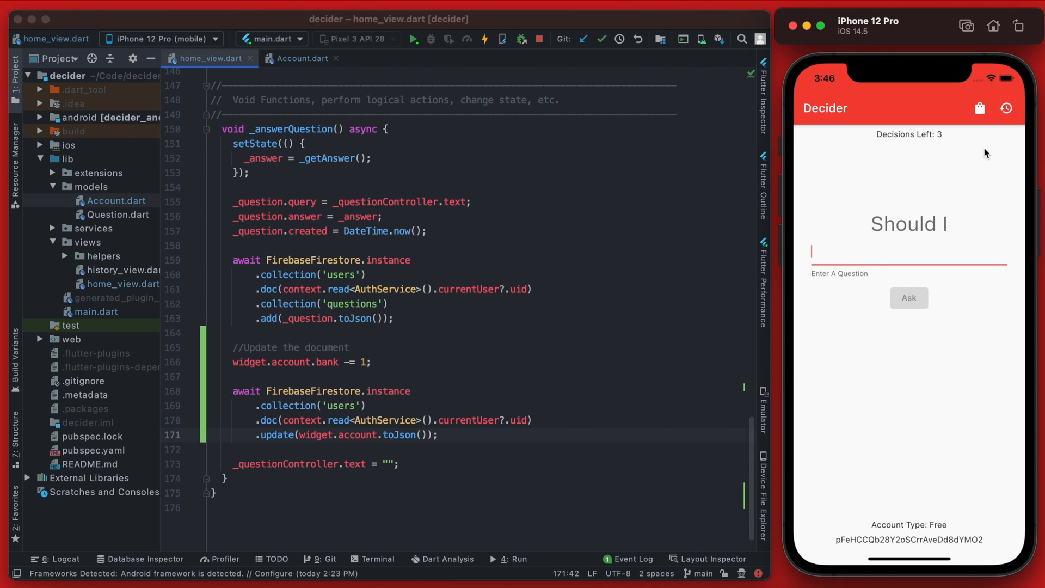
mouse_move(819, 262)
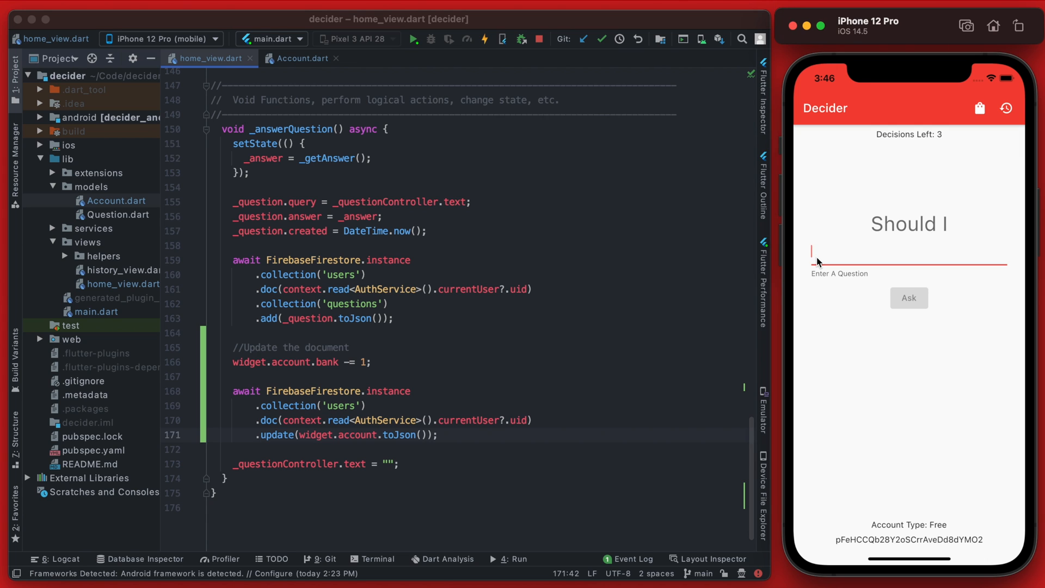
- Ask the running app a question and confirm Decisions Left drops from 3 to 2
type("this wo")
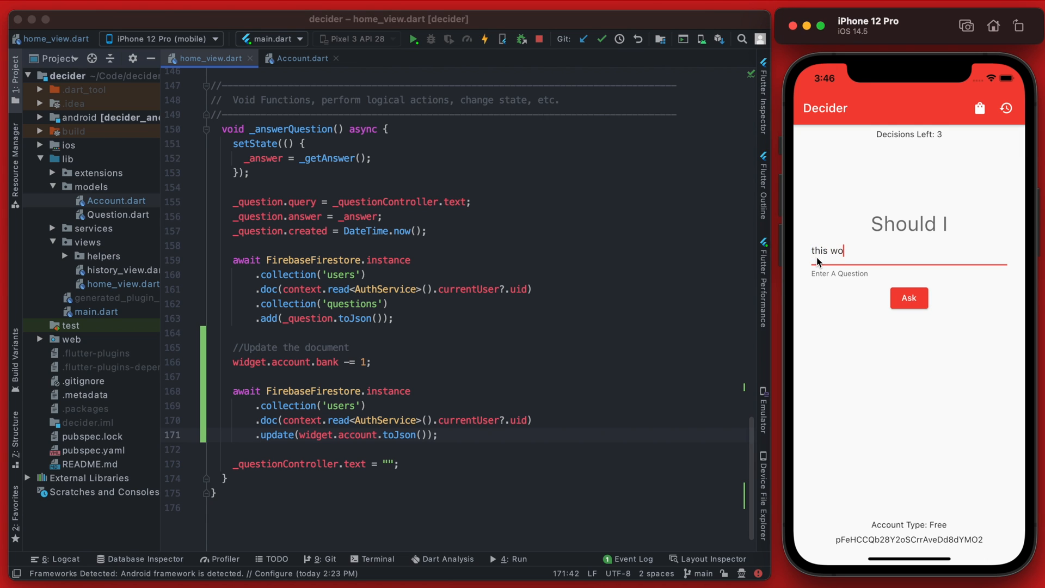
left_click(908, 297)
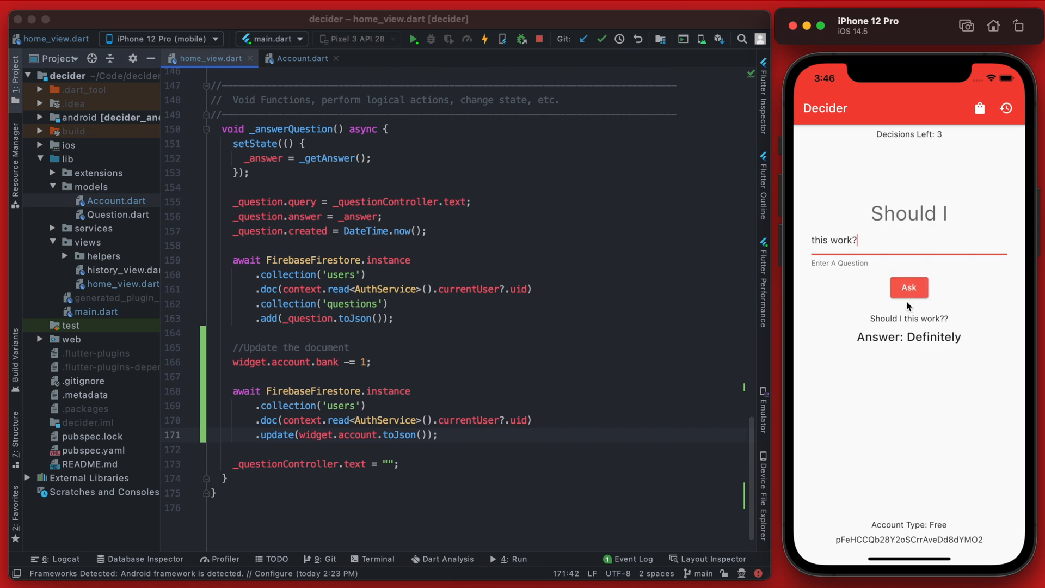
left_click(908, 288)
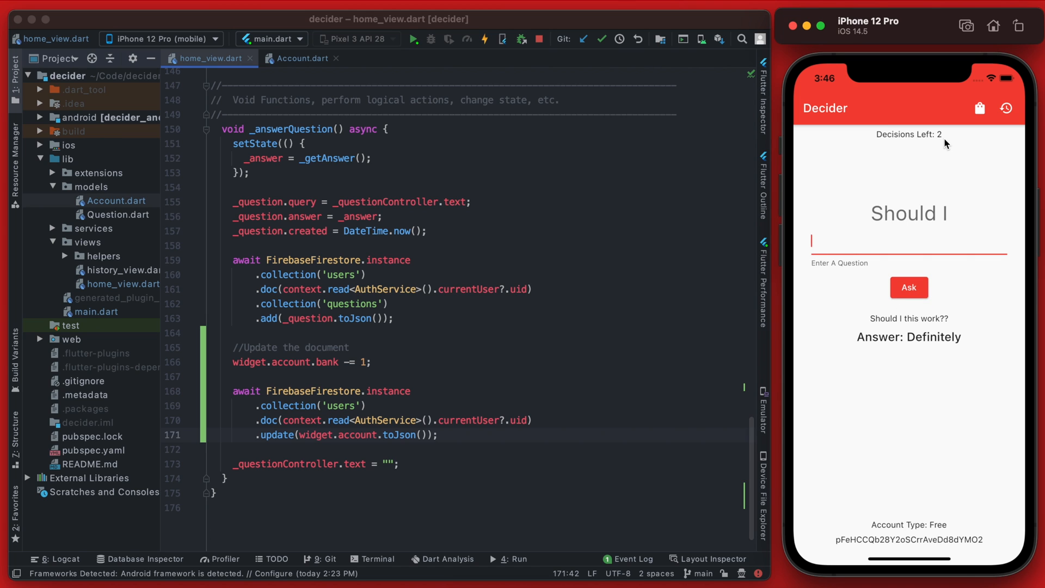
left_click(373, 362)
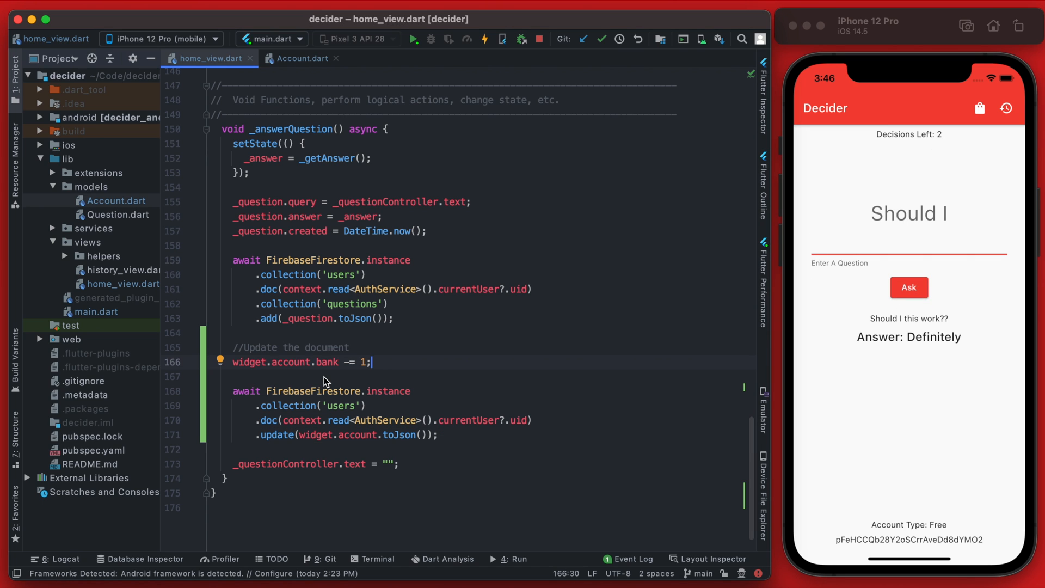
mouse_move(411, 442)
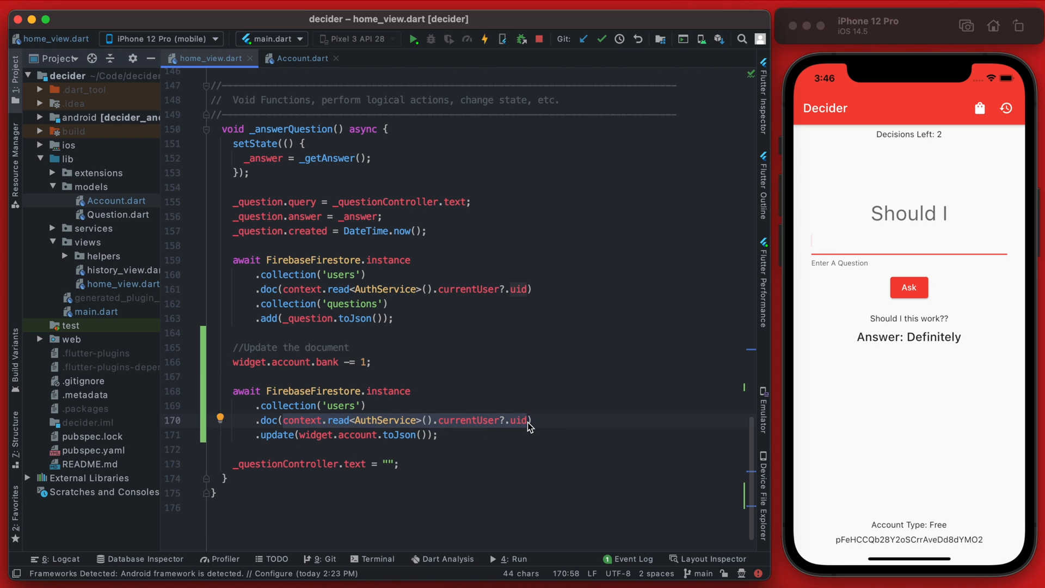
- Replace the AuthService currentUser uid with widget.account.uid in both .doc() calls
left_click(301, 58)
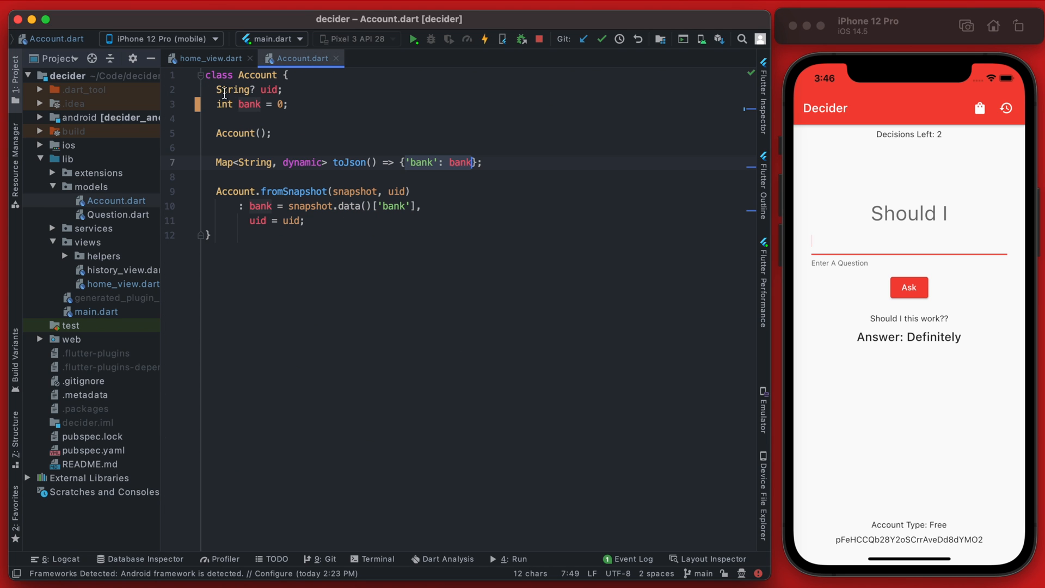
left_click(216, 75)
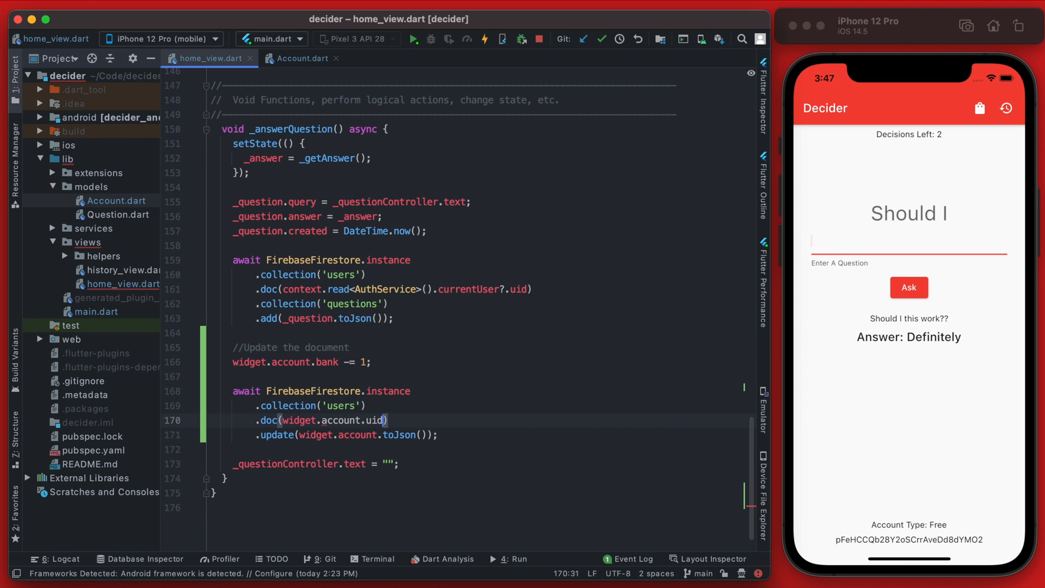
left_click(280, 420)
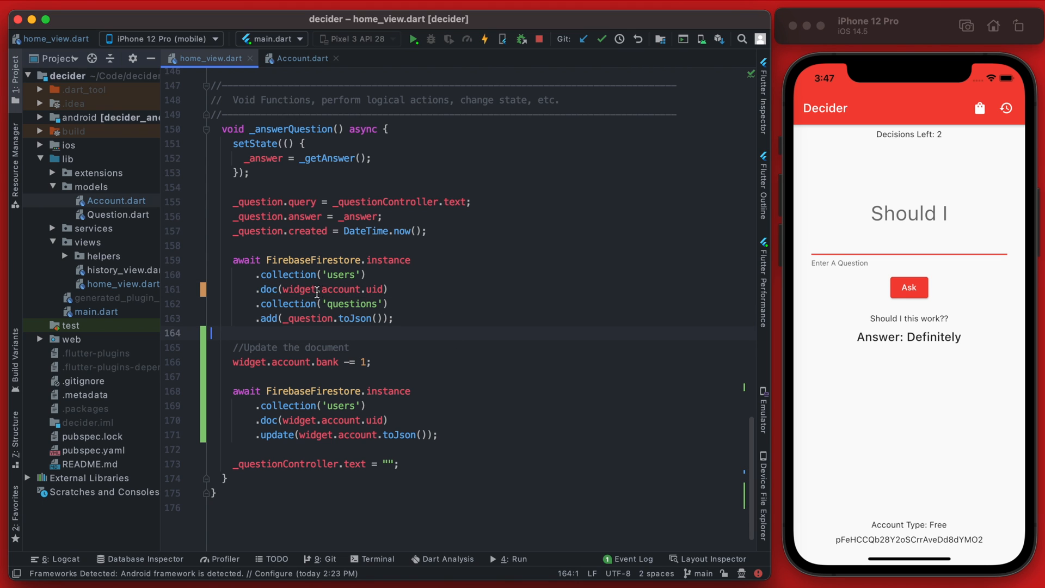
left_click(394, 318)
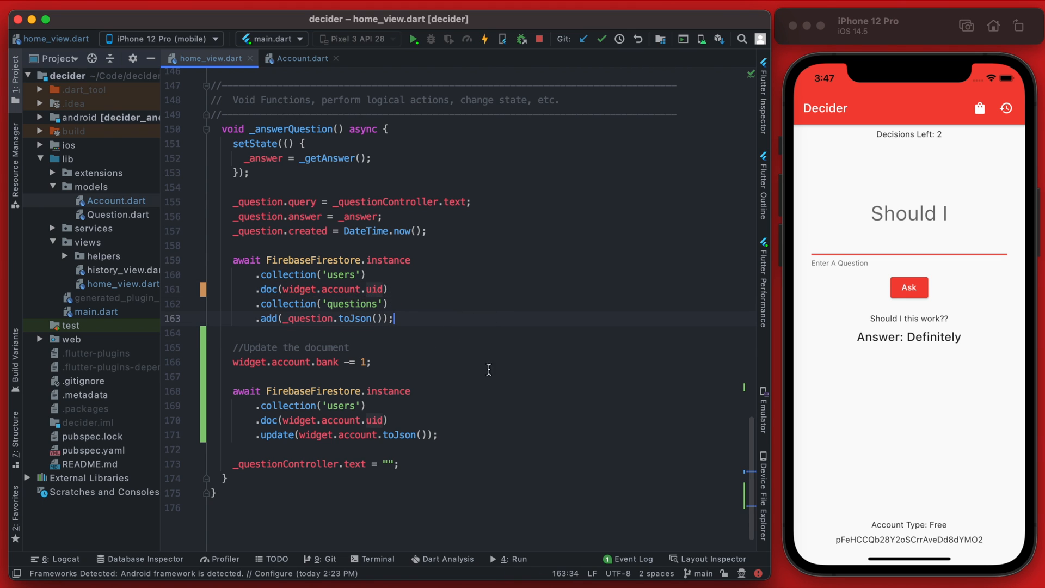
mouse_move(499, 412)
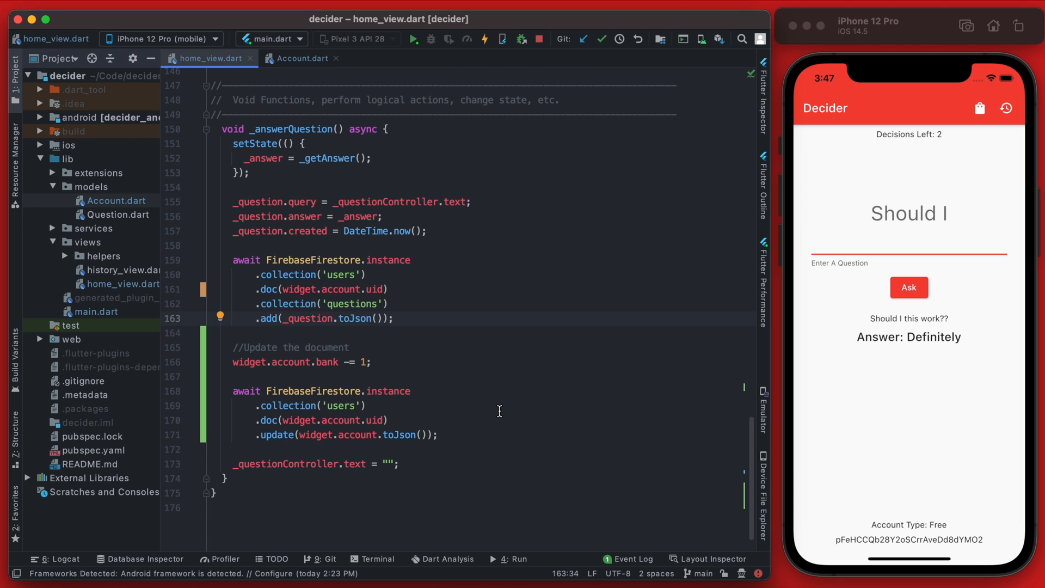
mouse_move(328, 304)
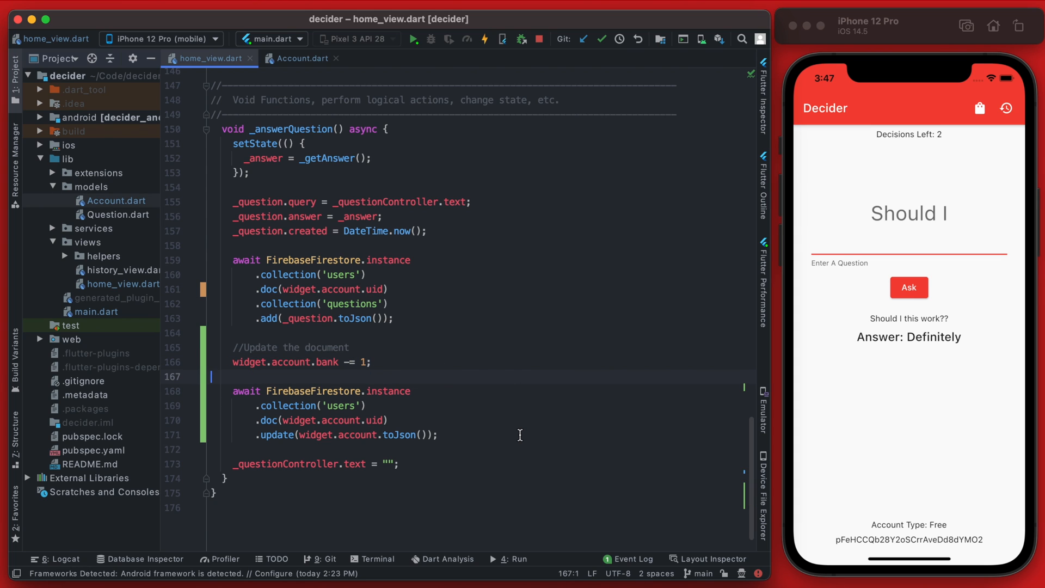
mouse_move(872, 175)
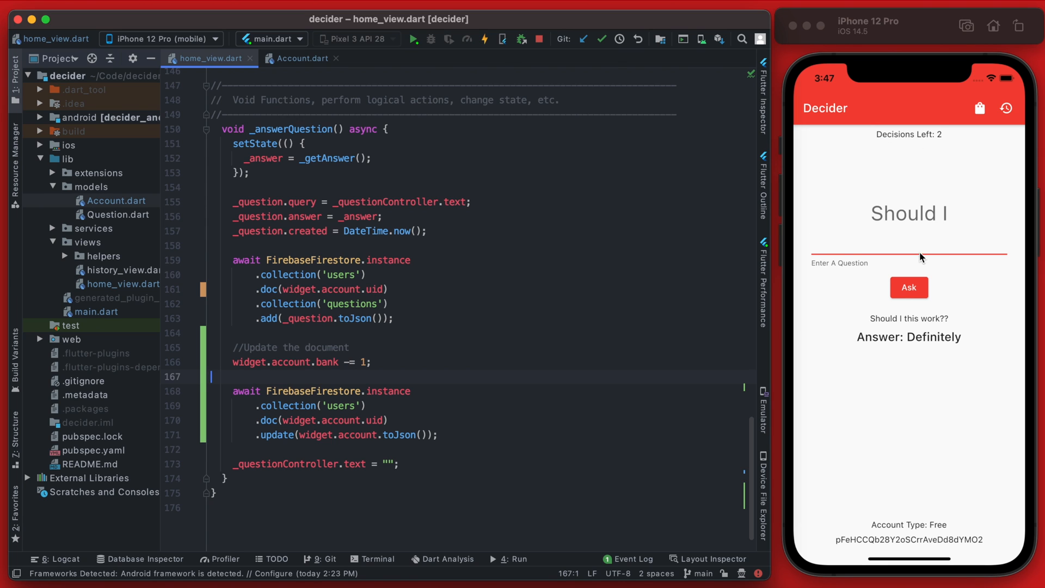
left_click(908, 242)
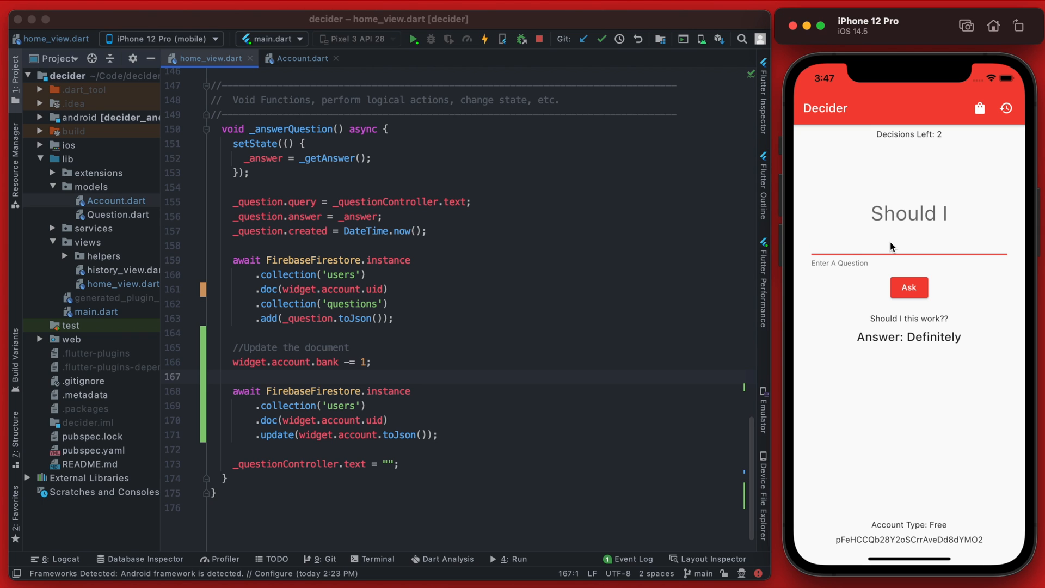
mouse_move(904, 313)
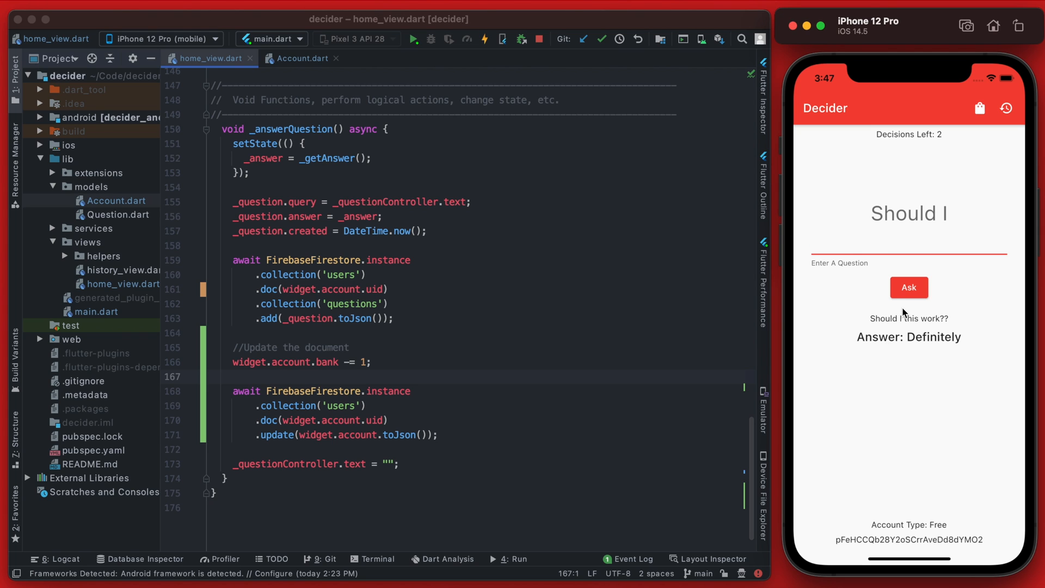
mouse_move(775, 343)
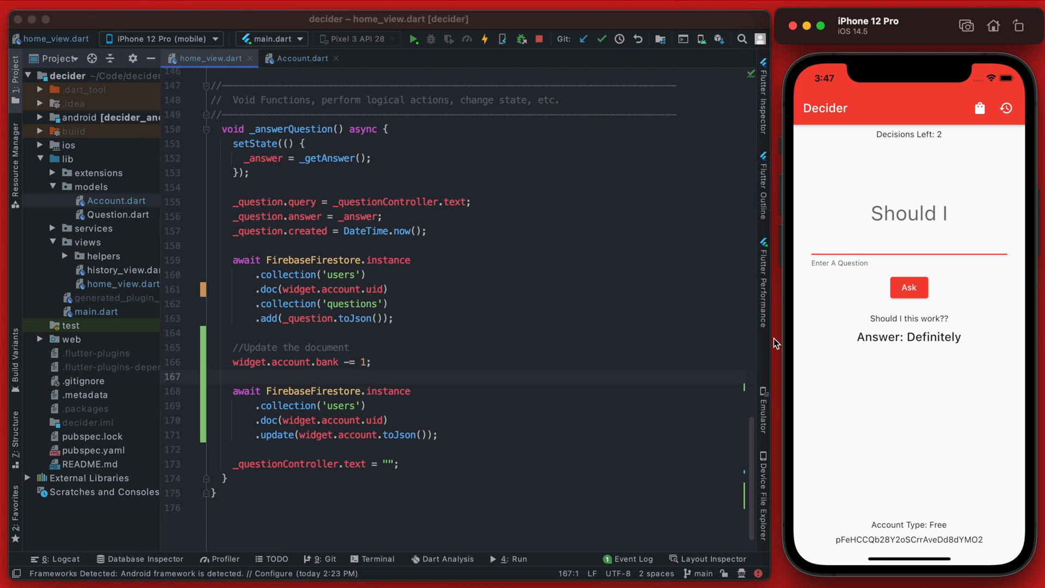
mouse_move(645, 403)
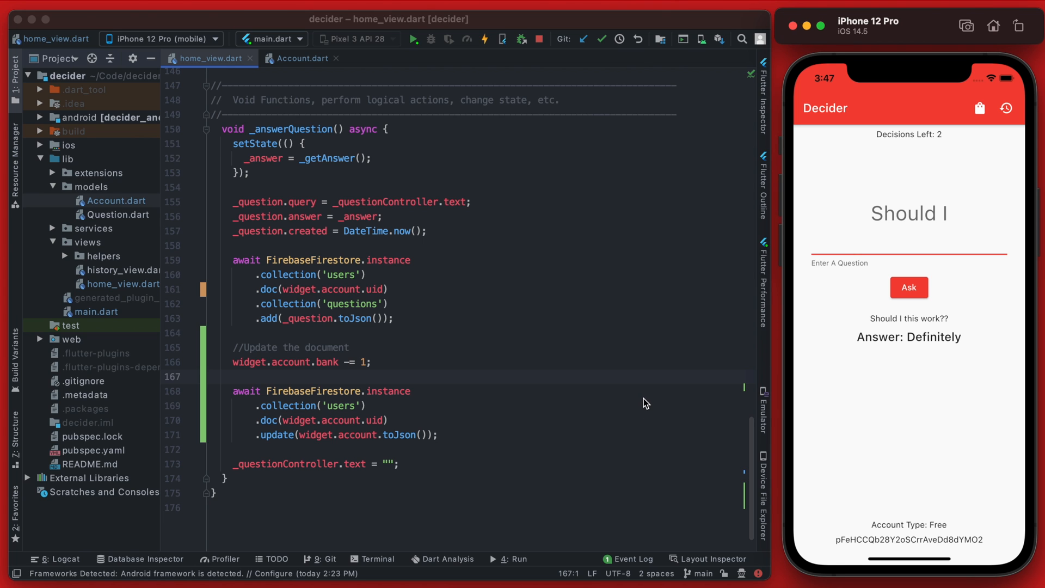
mouse_move(673, 406)
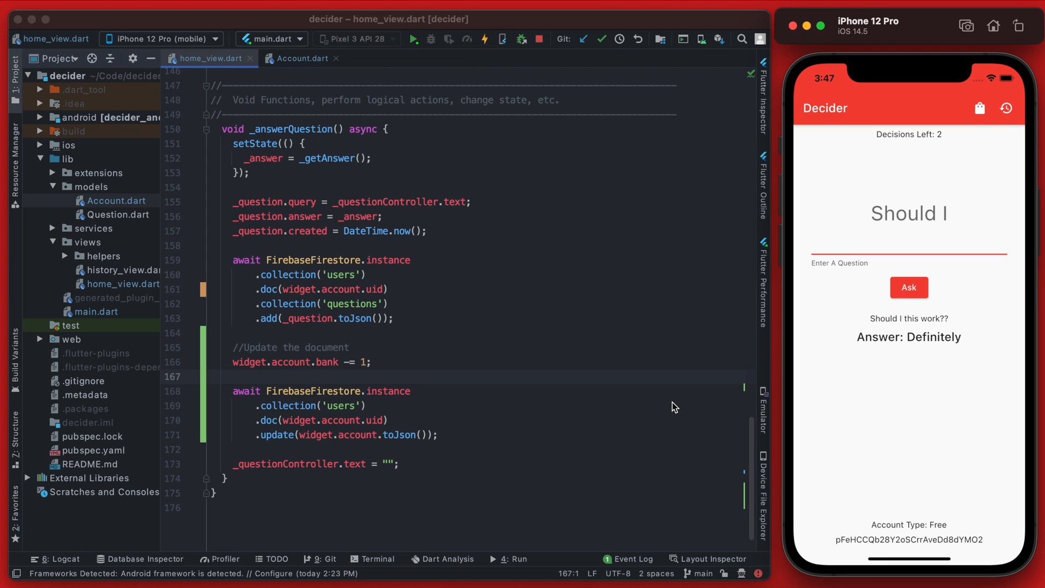
mouse_move(557, 360)
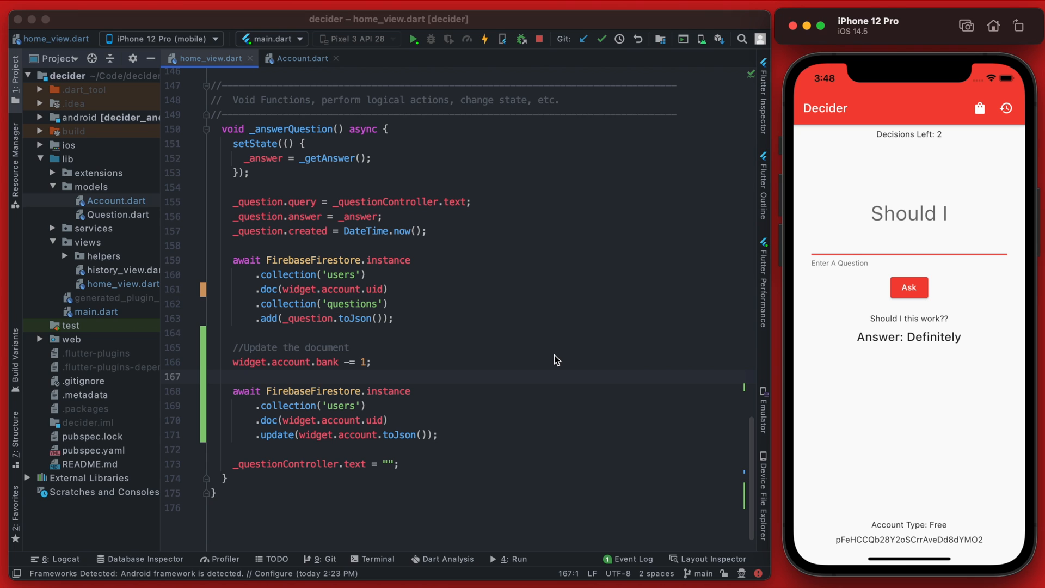
mouse_move(308, 367)
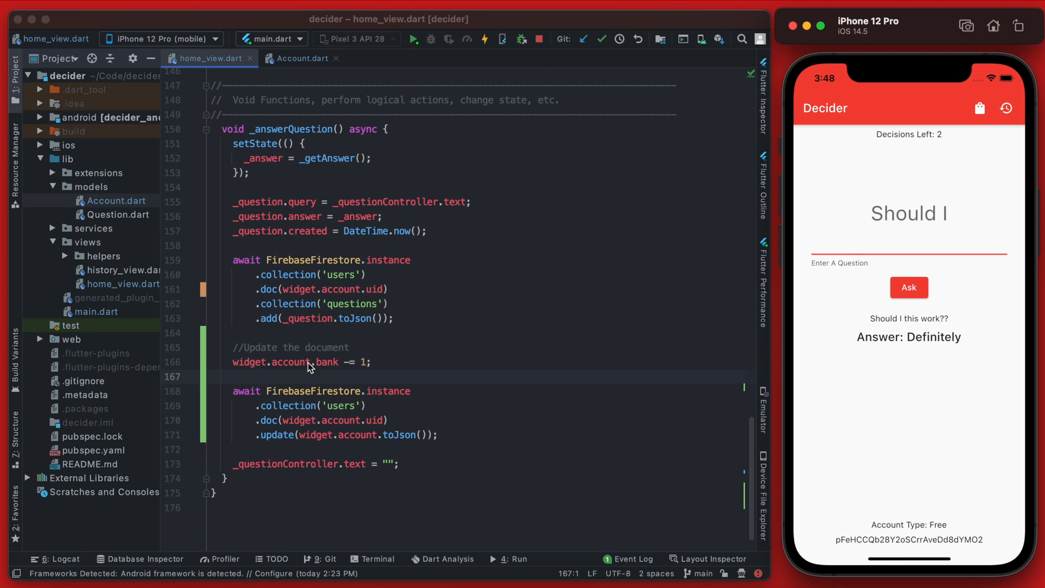
mouse_move(475, 340)
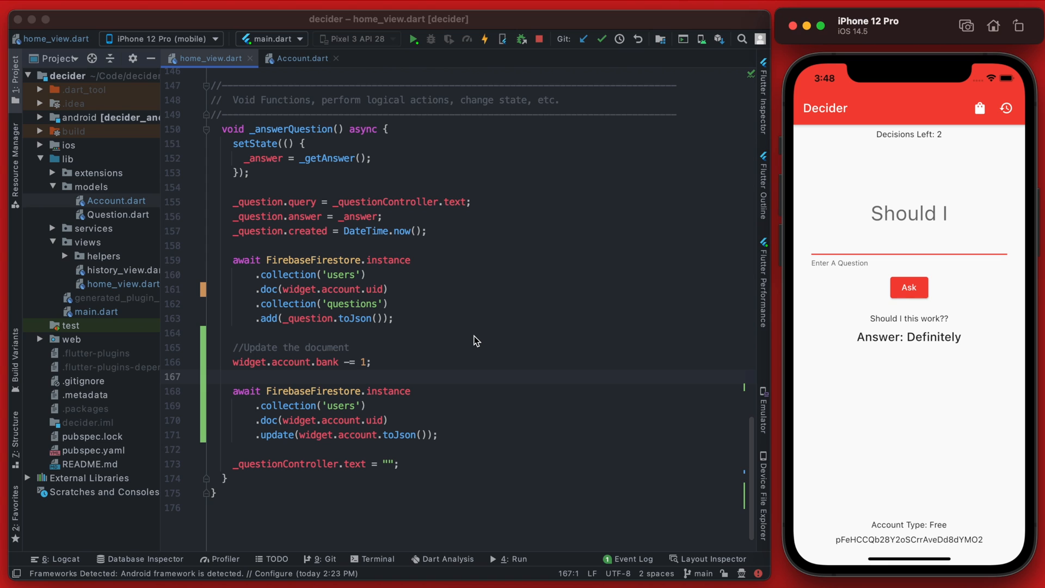
mouse_move(546, 342)
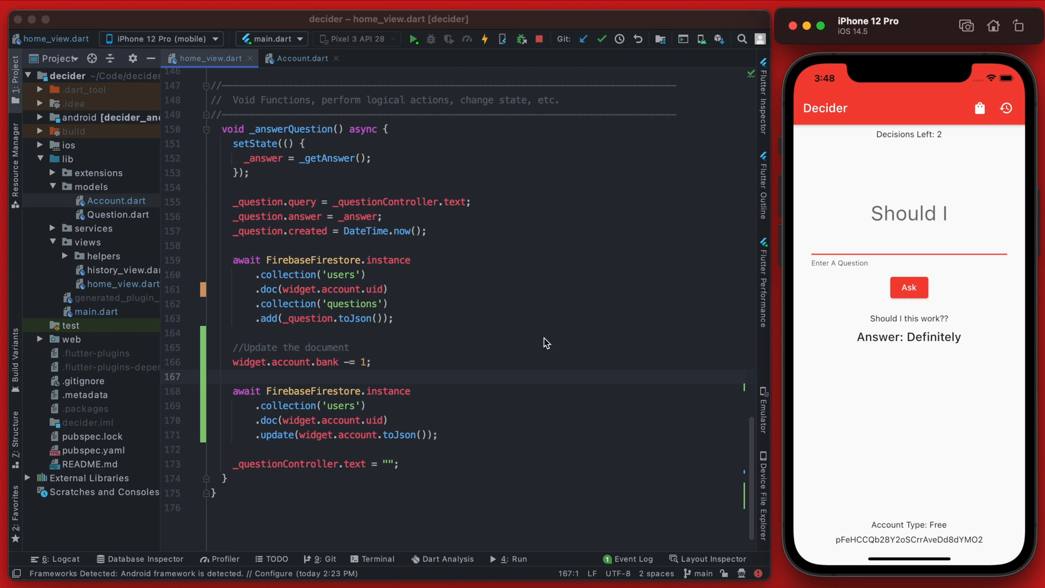
mouse_move(942, 138)
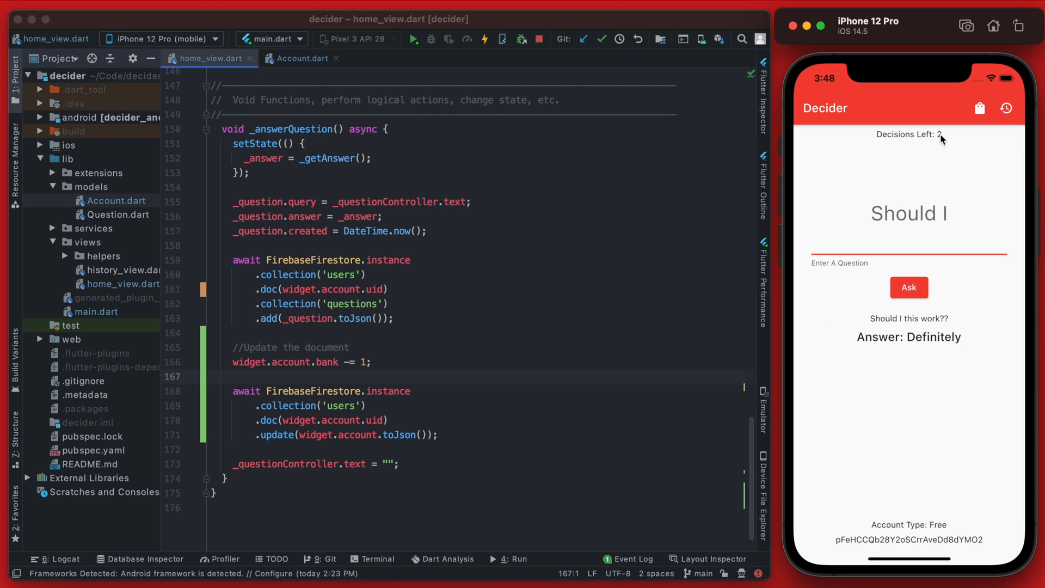
mouse_move(721, 327)
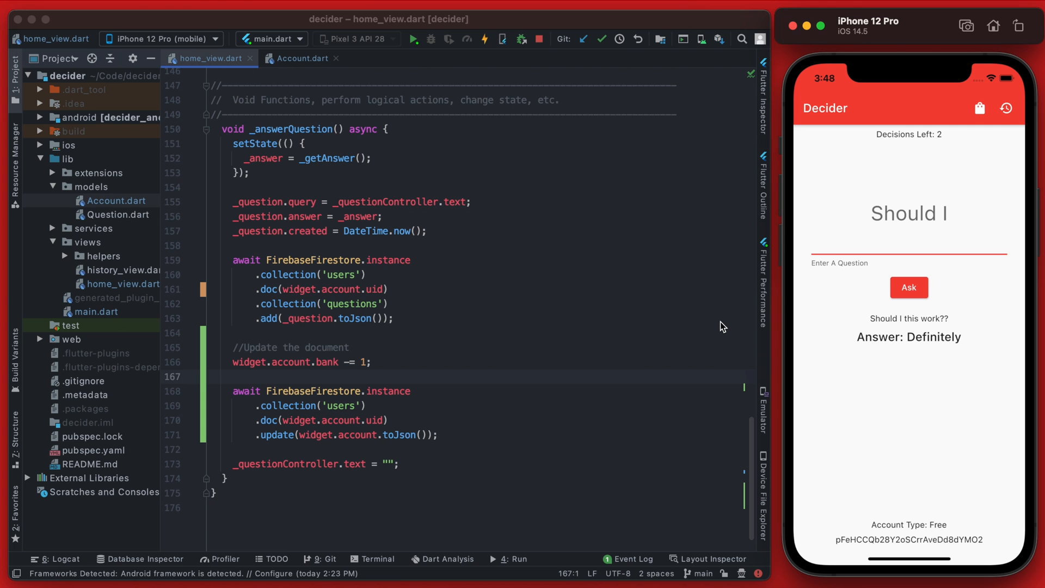
- Declare DateTime? nextFreeQuestion; in Account.dart, handled in toJson and fromSnapshot
left_click(373, 361)
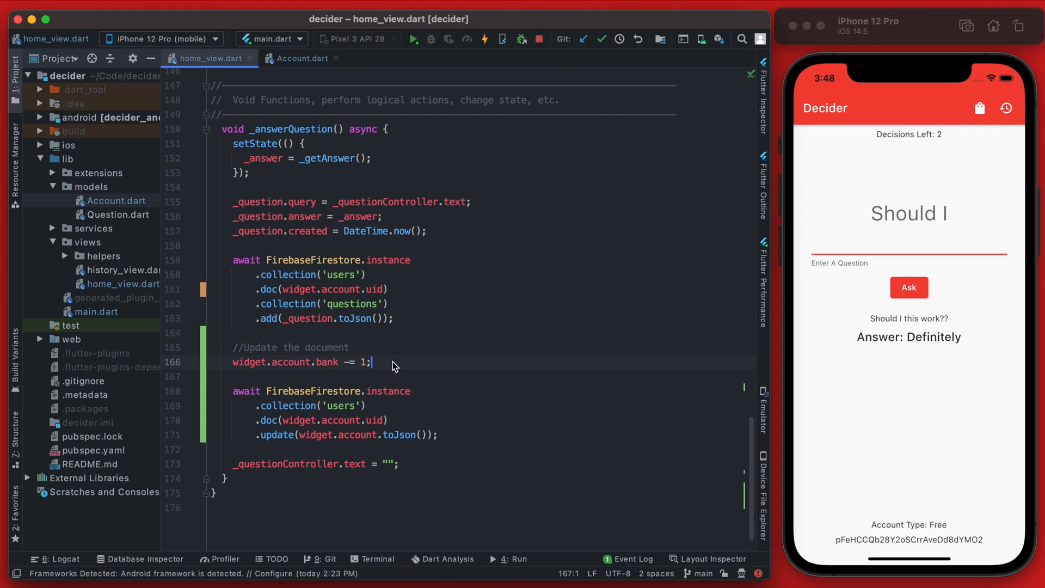
left_click(908, 240)
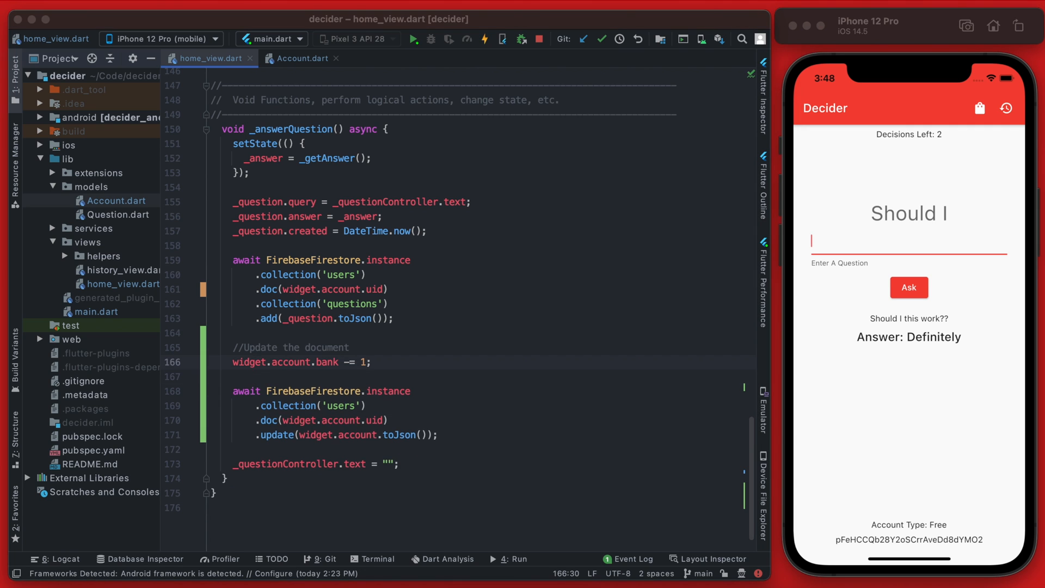
left_click(302, 58)
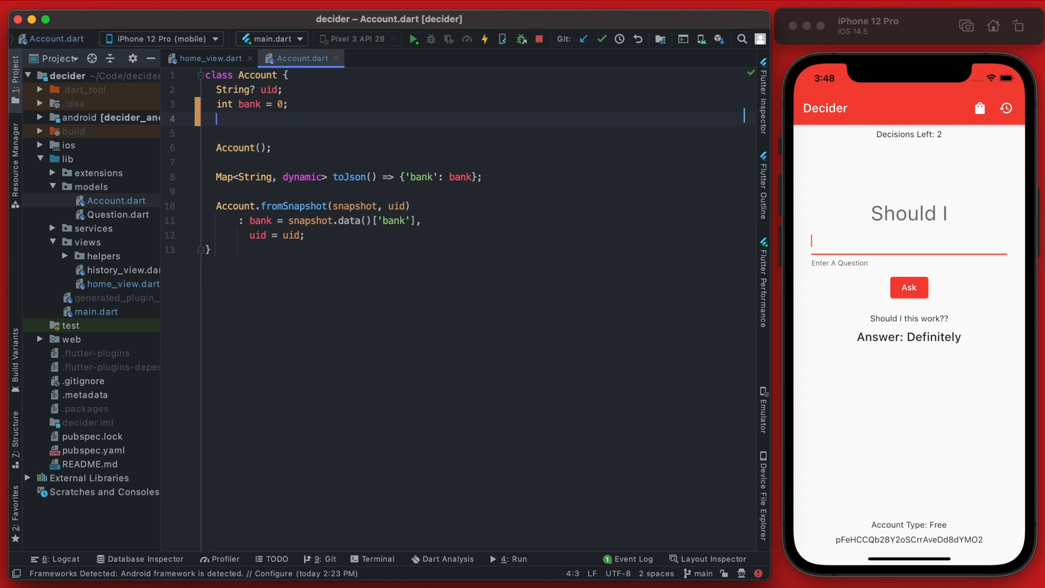
type("D")
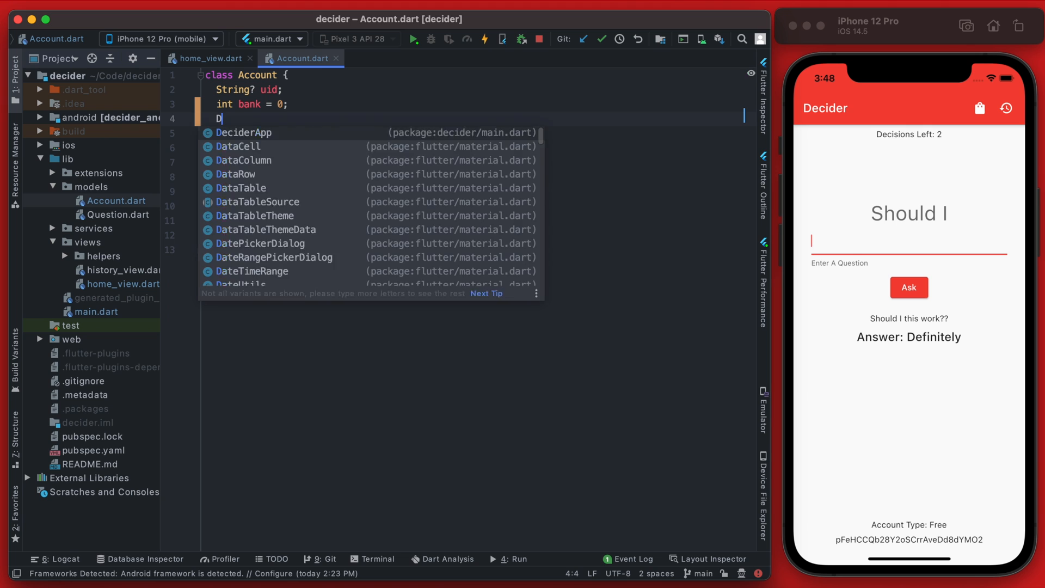
type("ateTime")
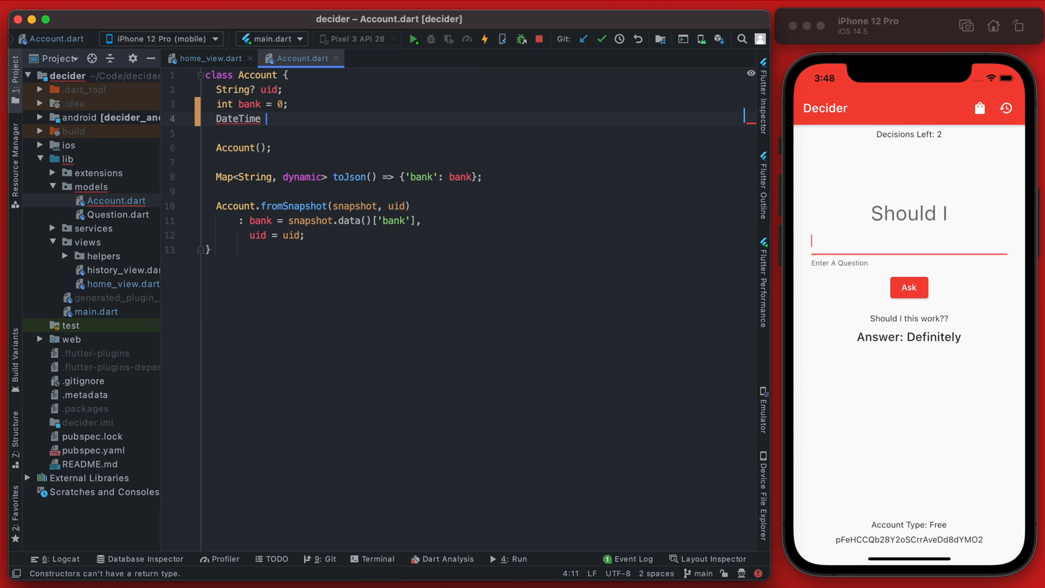
type("nextFr")
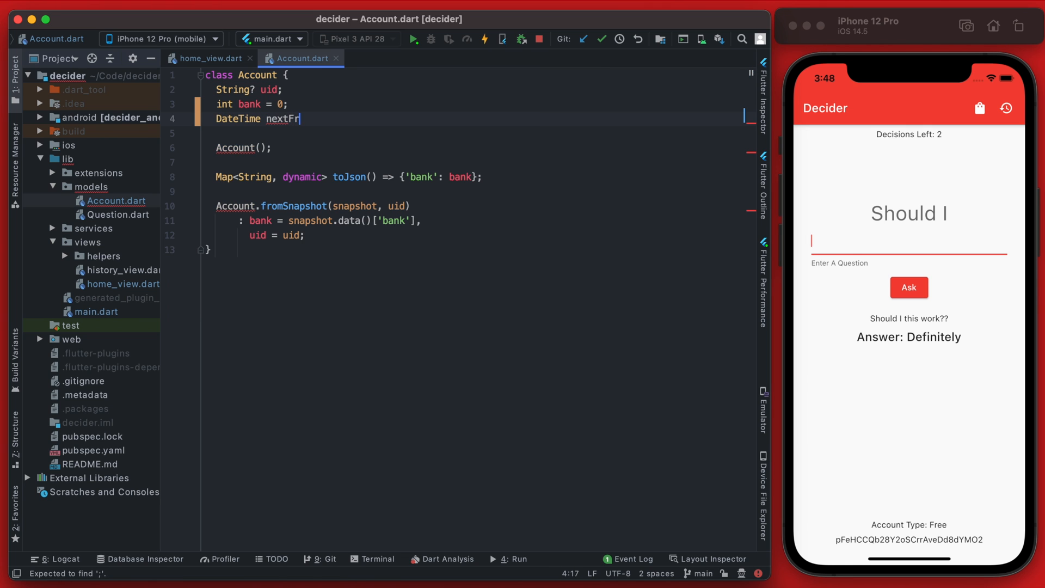
type("eeQuest")
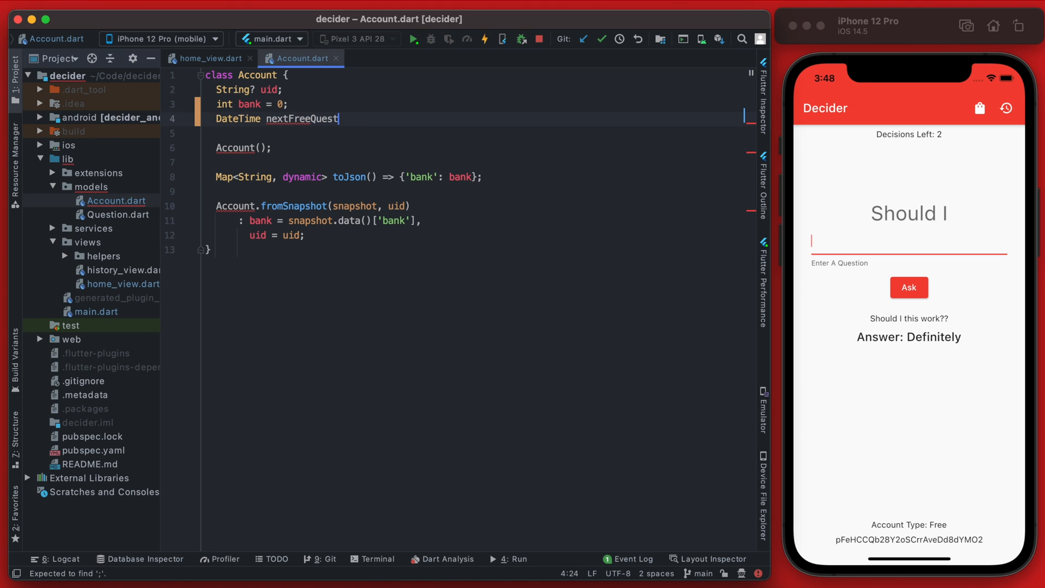
type("ion;")
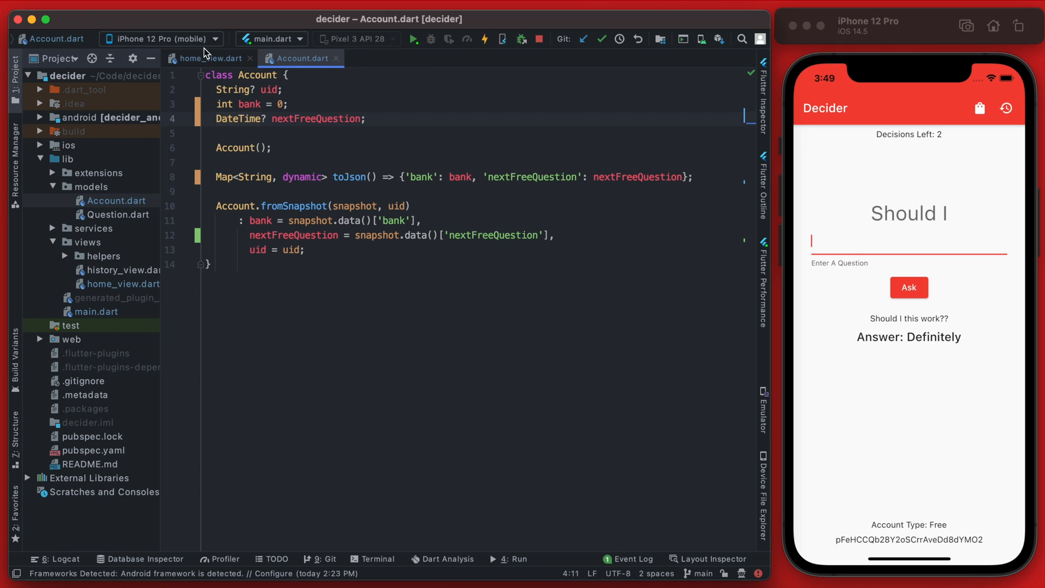
- Set widget.account.nextFreeQuestion = DateTime.now().add(Duration(seconds: 5)); after the decrement
left_click(209, 57)
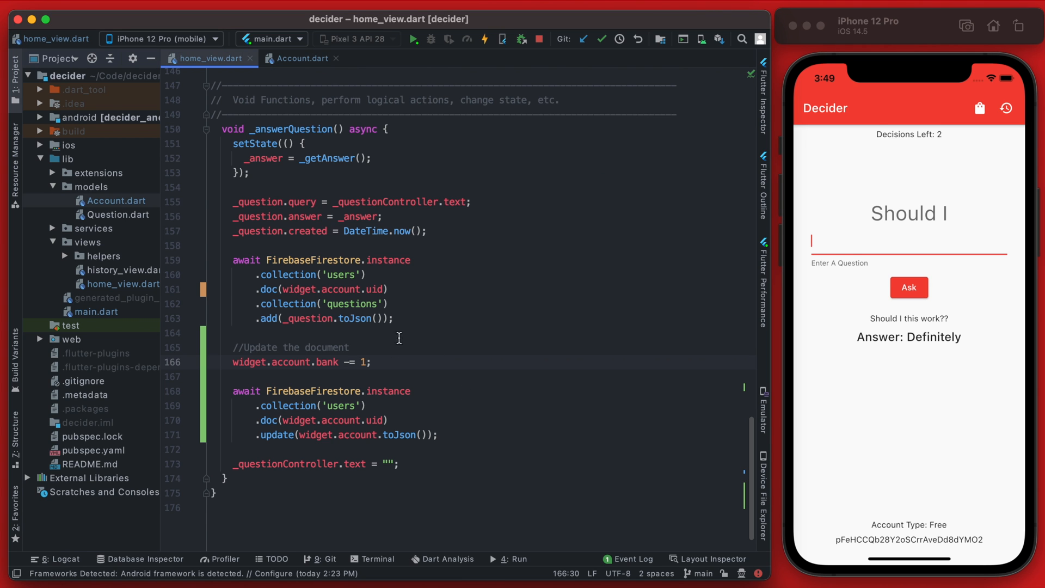
left_click(260, 377)
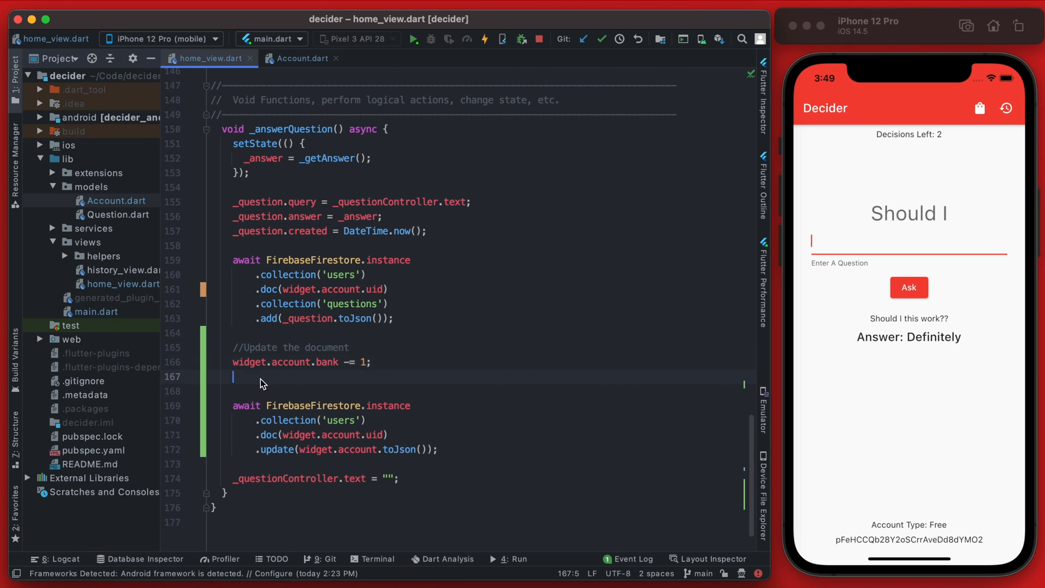
type("wi")
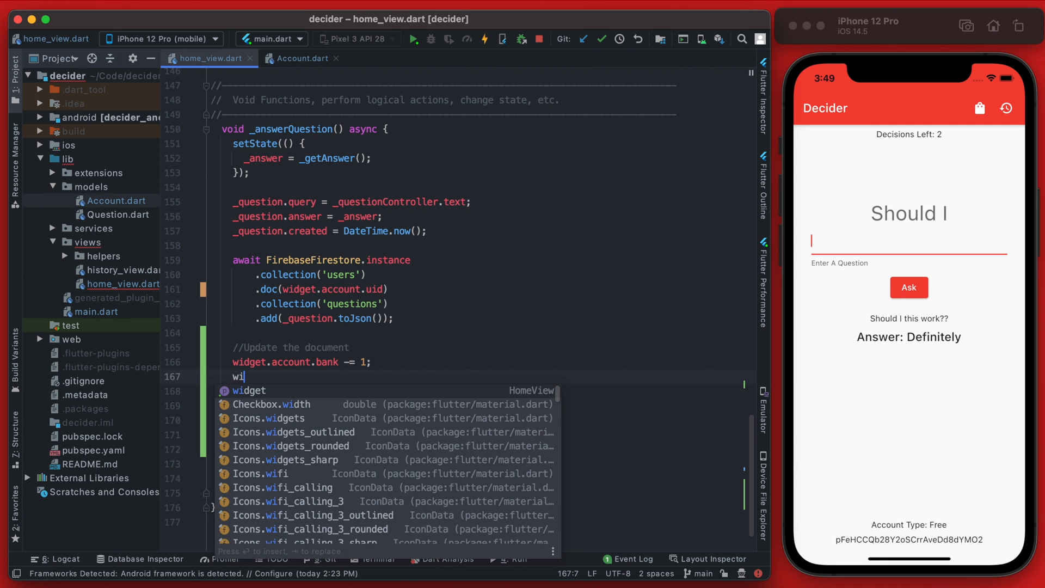
type("widget.account.nextFreeQuestion =")
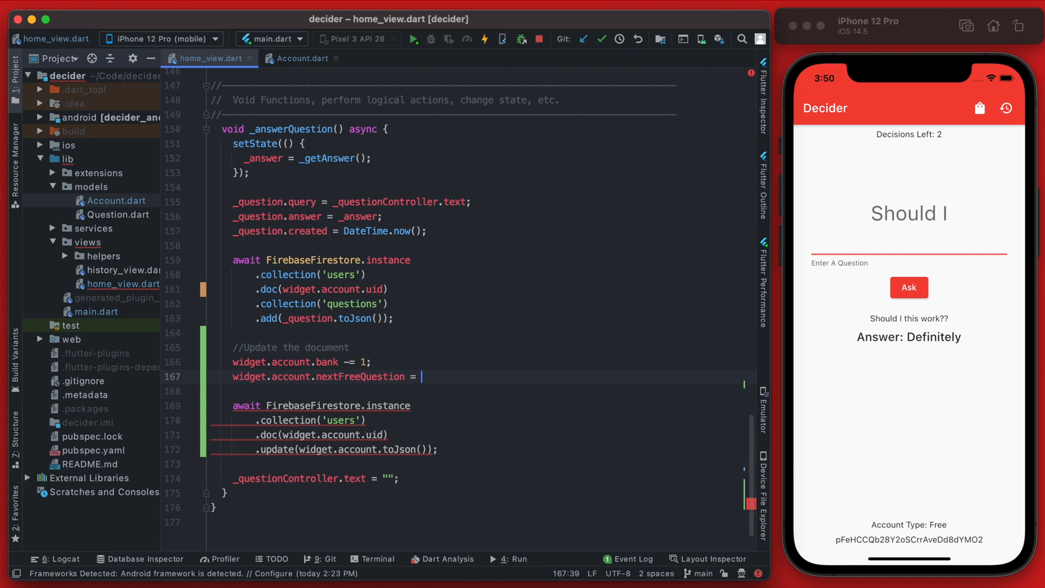
type("DateTime.now().add(Duration(")
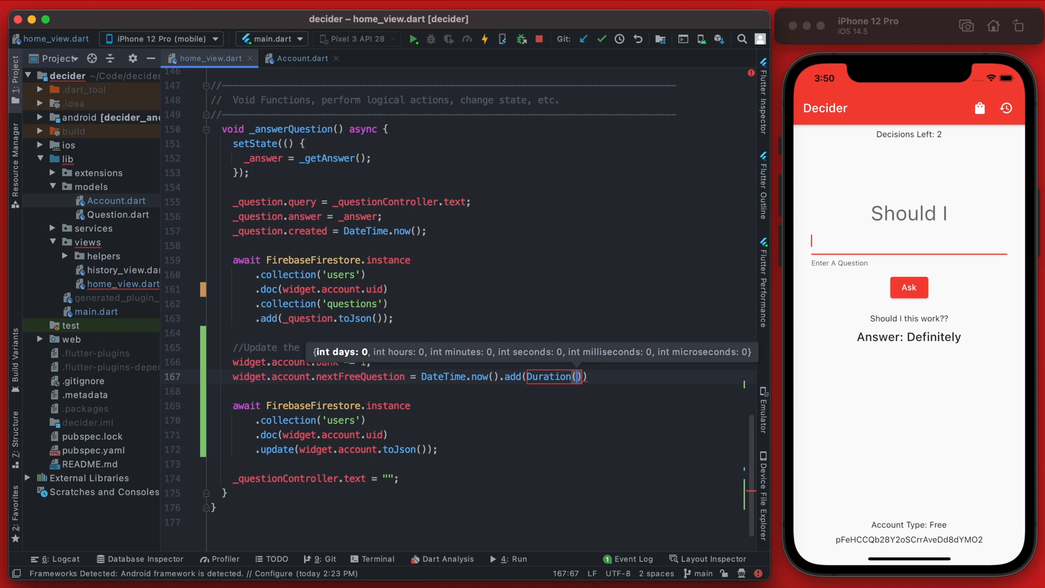
type("5")
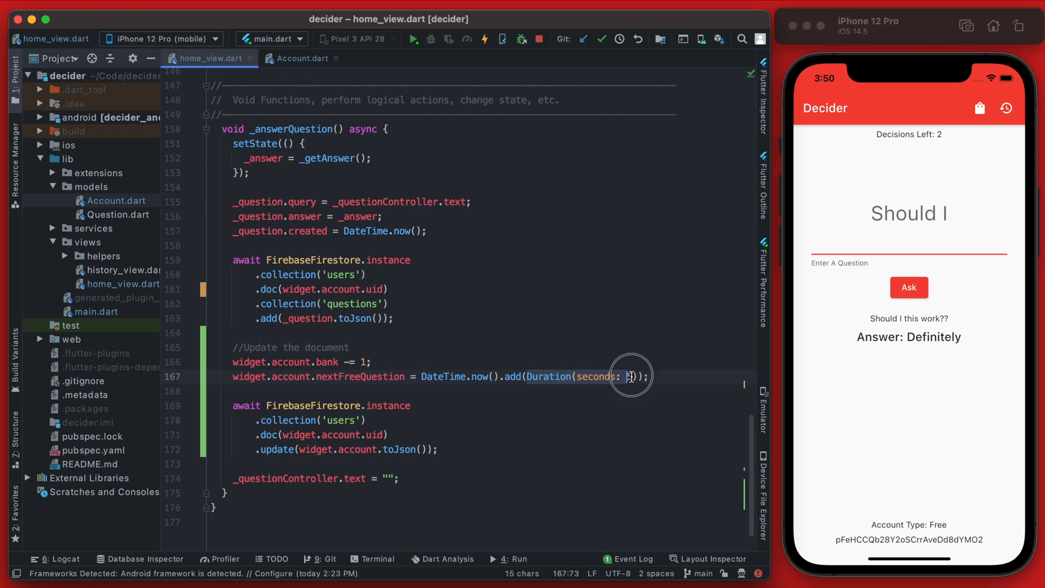
type("5")
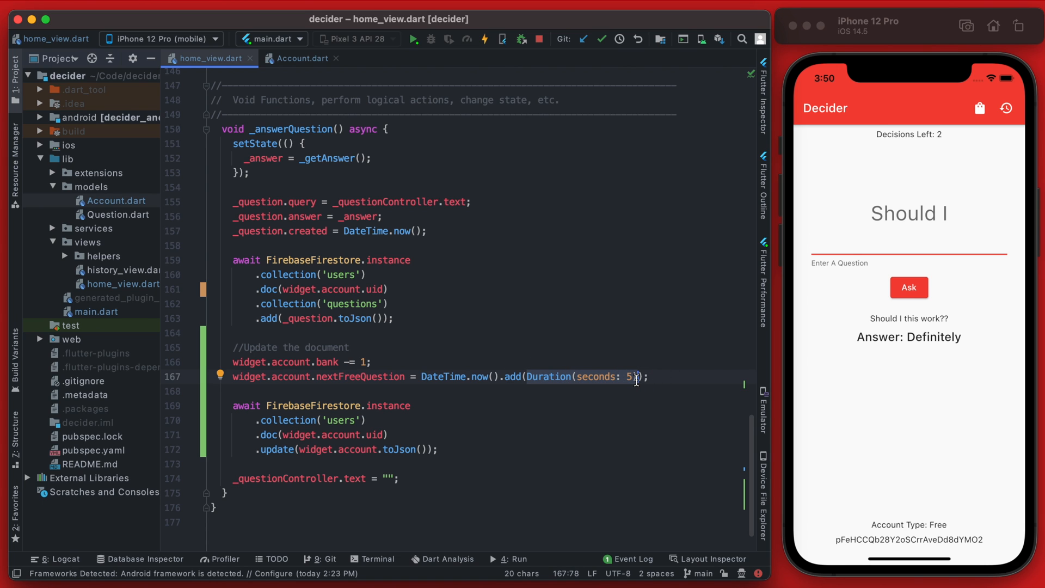
mouse_move(663, 320)
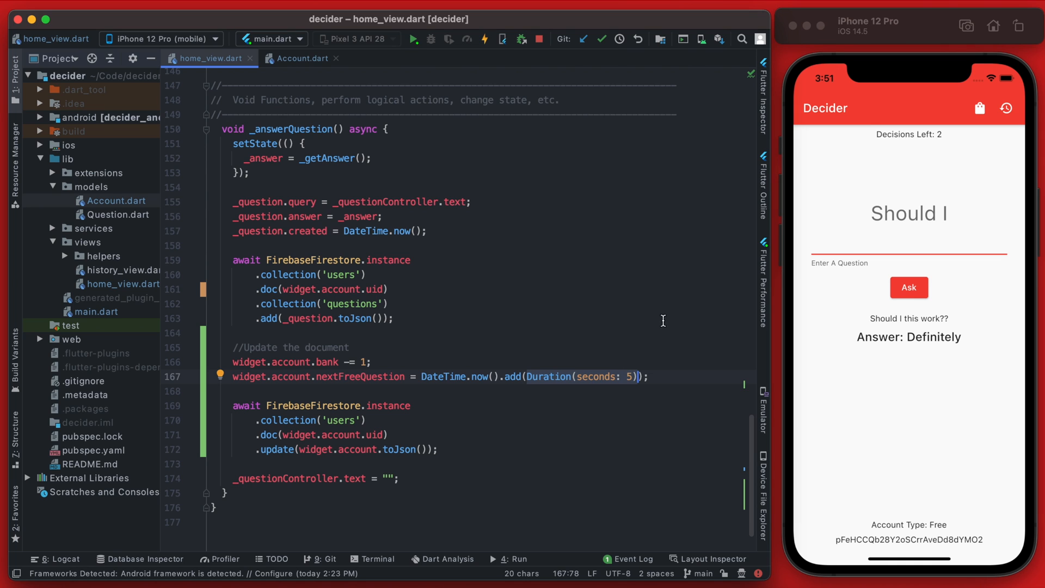
mouse_move(621, 387)
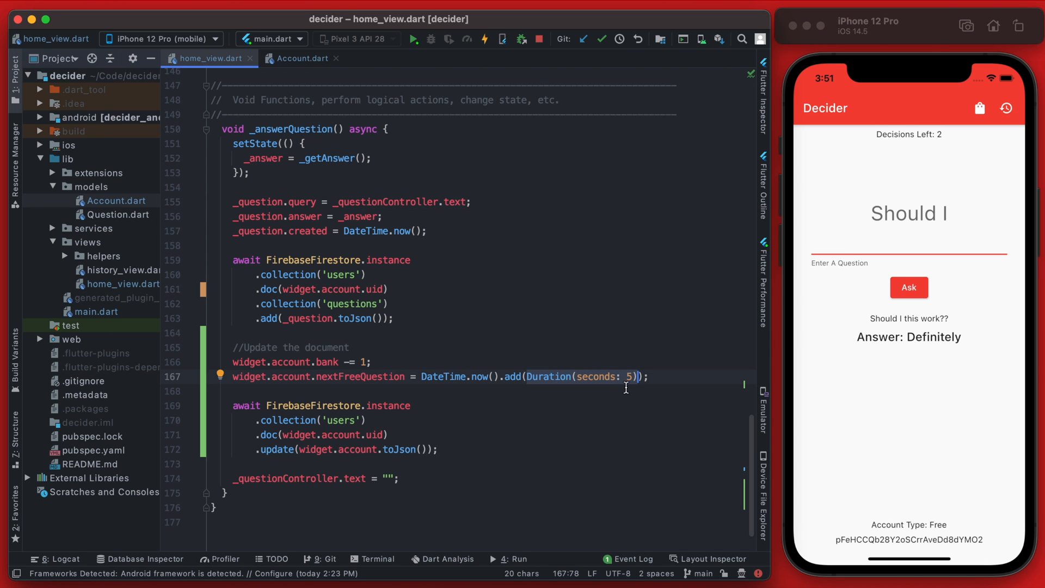
mouse_move(945, 145)
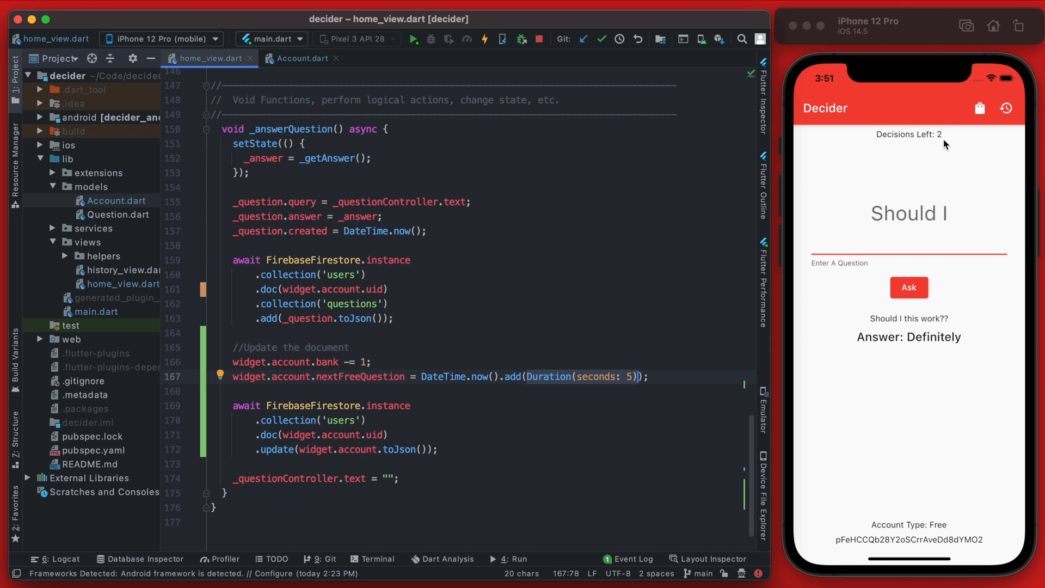
mouse_move(933, 185)
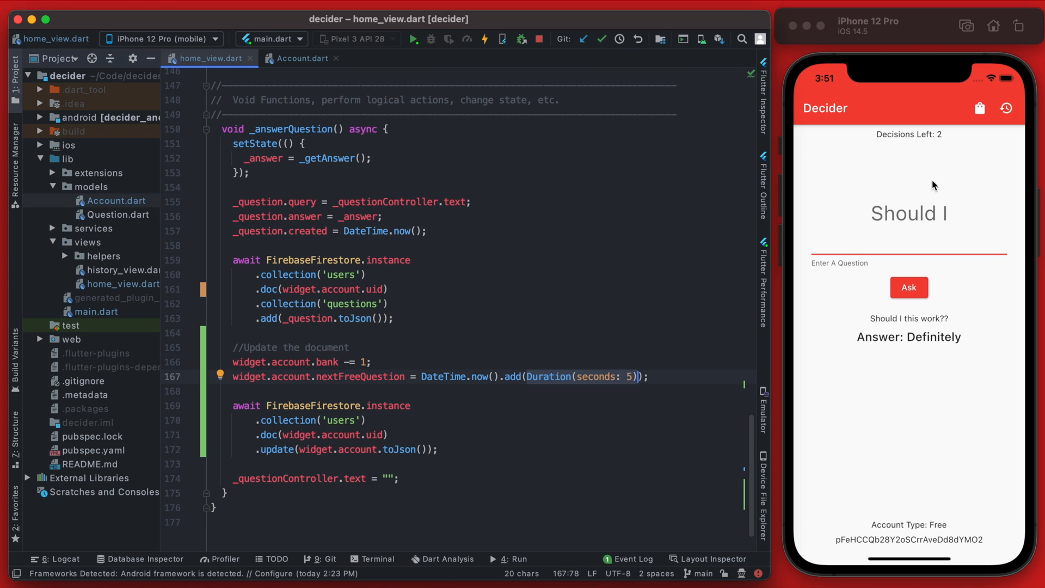
mouse_move(928, 204)
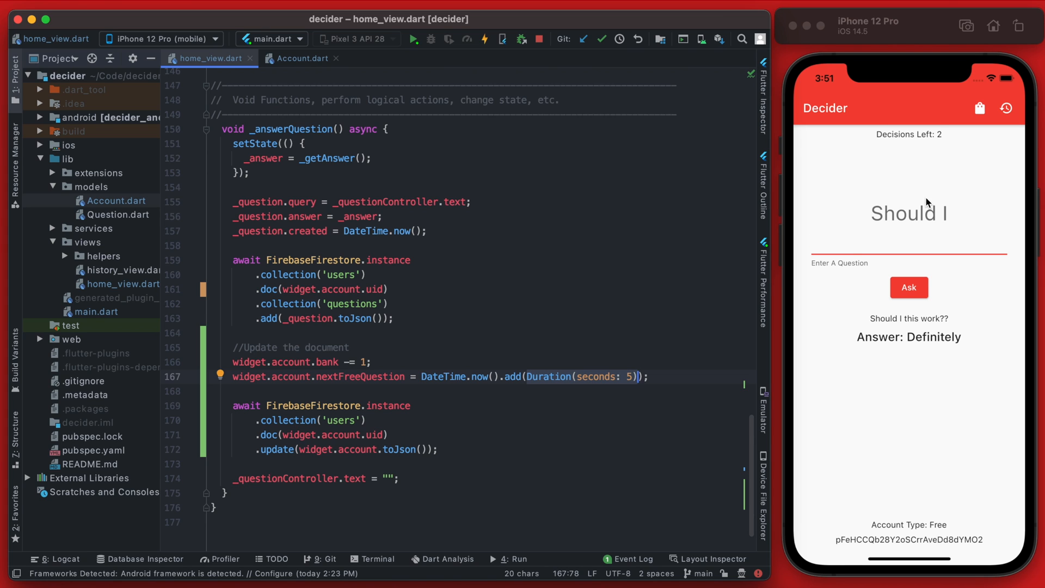
- Append ?.toDate() to the nextFreeQuestion snapshot read to fix the Timestamp/DateTime crash
left_click(503, 405)
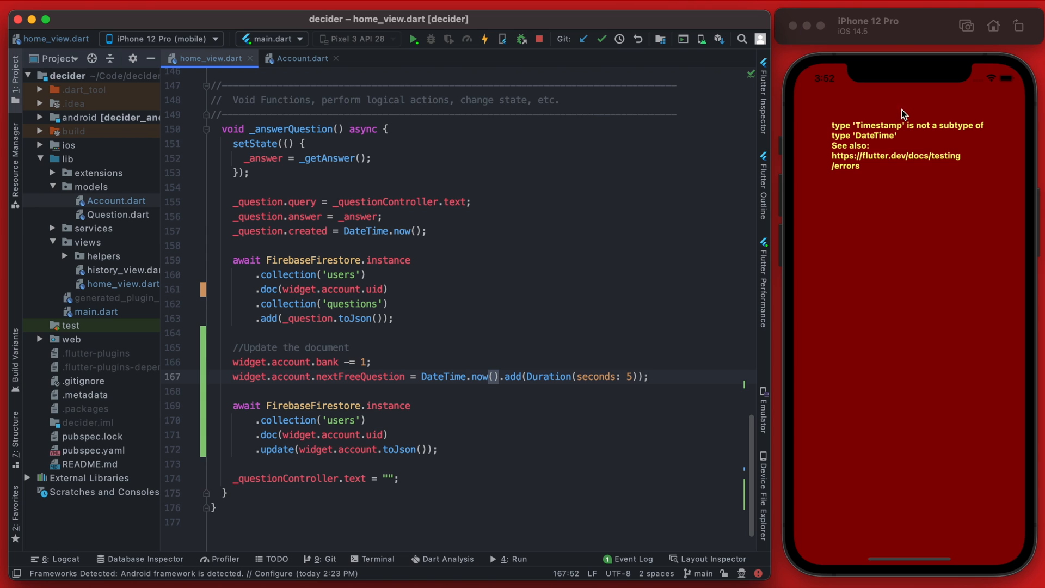
left_click(304, 57)
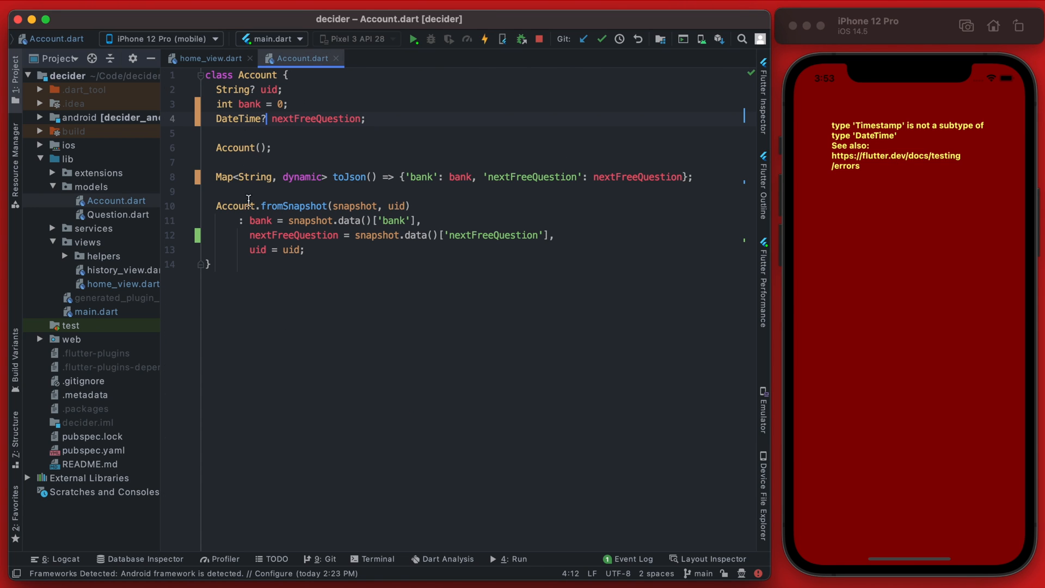
left_click(254, 235)
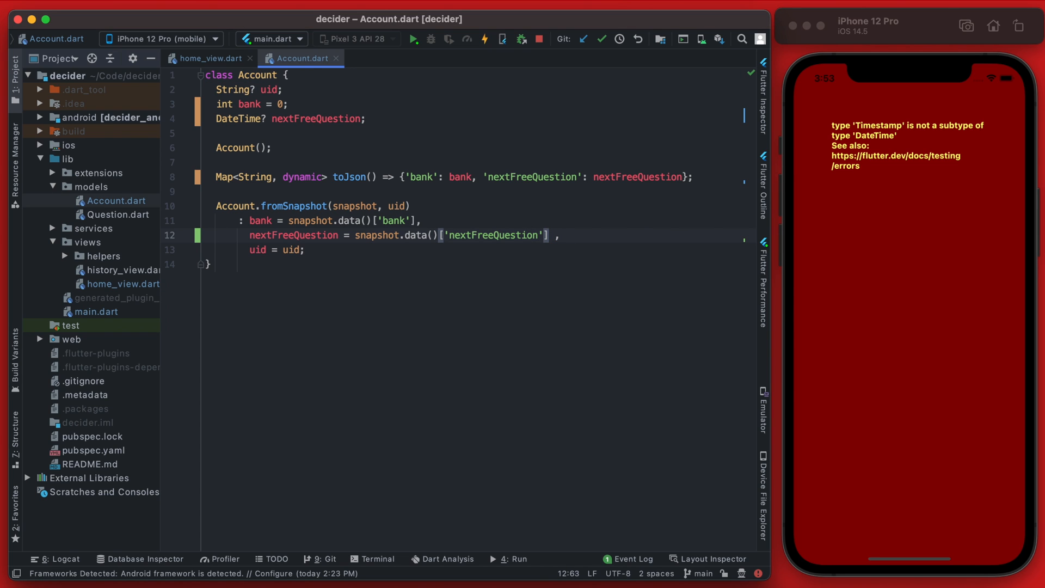
type(".")
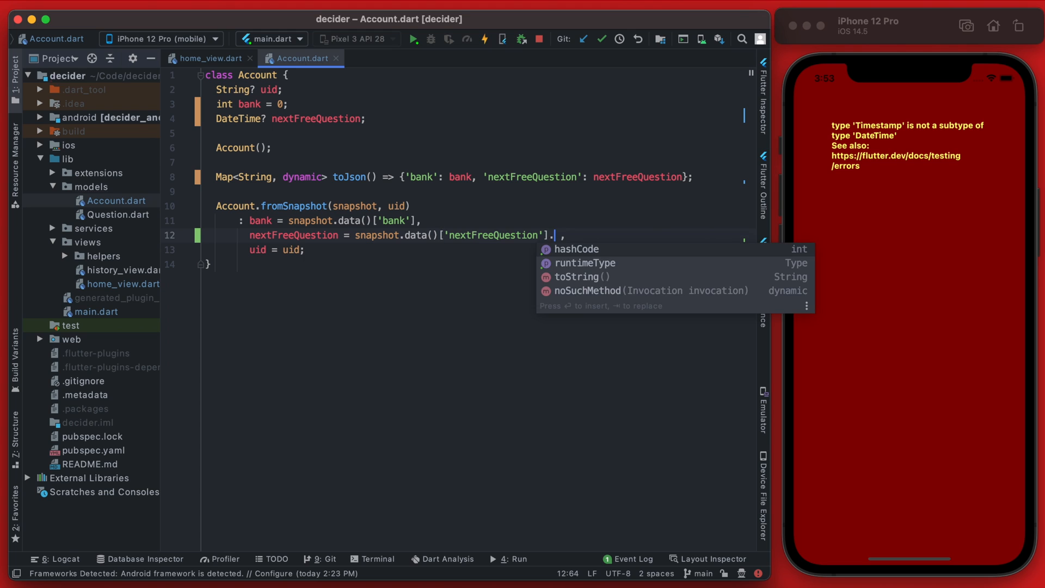
type("toDate(")
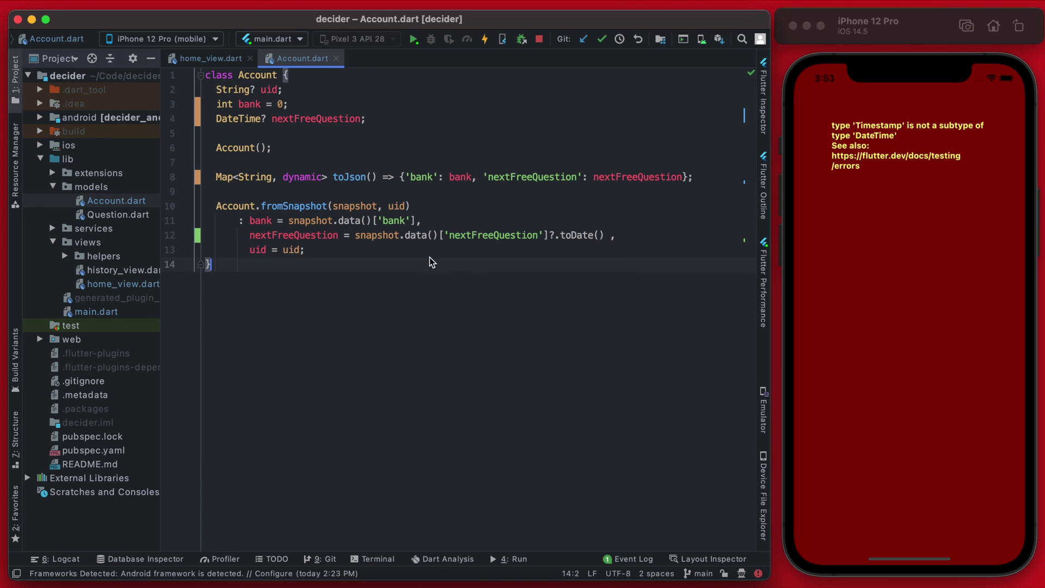
mouse_move(343, 147)
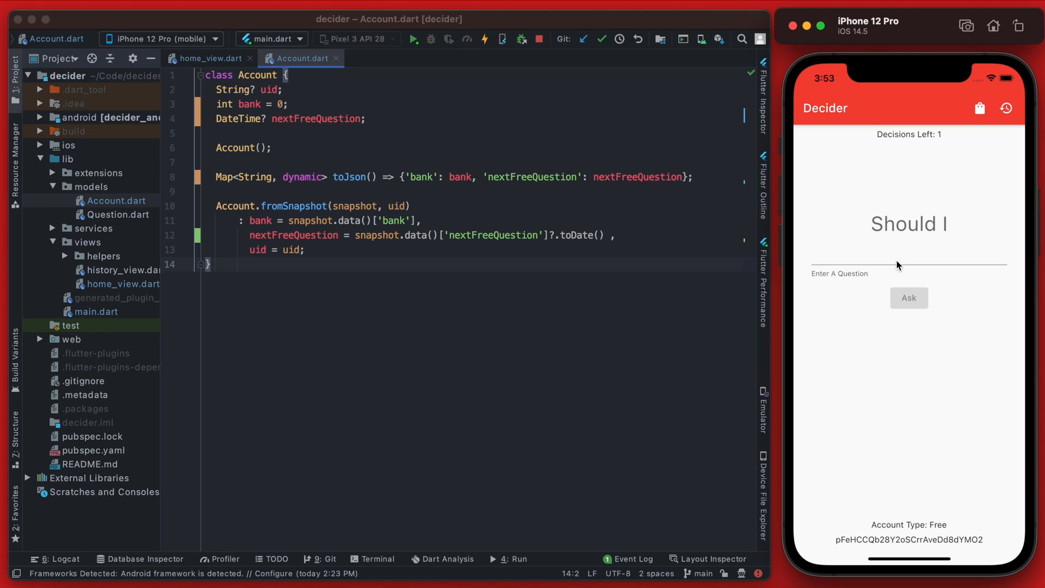
mouse_move(687, 353)
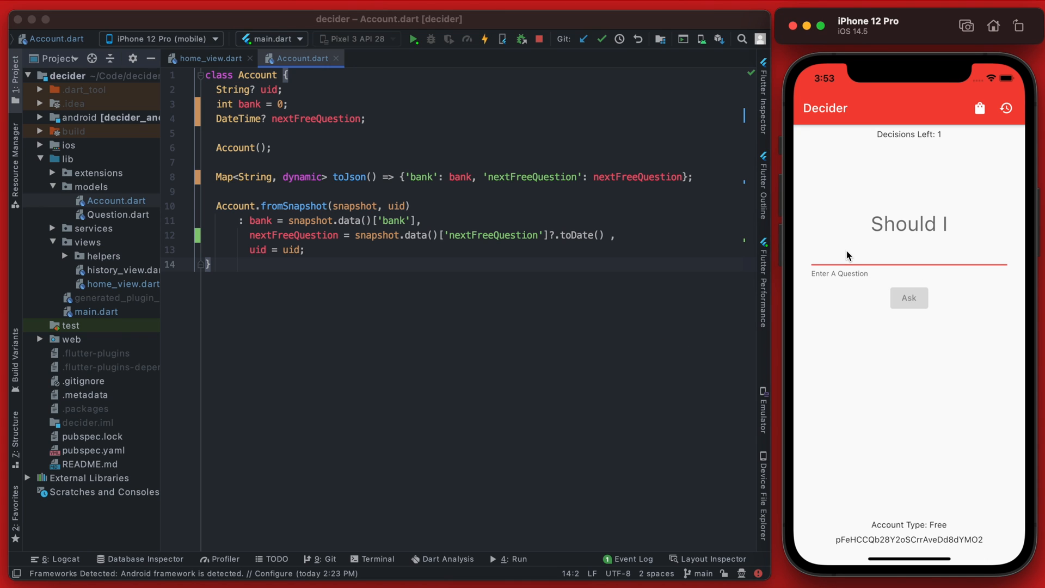
- Ask another question in the Decider app, leaving 1 decision and a stored nextFreeQuestion timestamp
type("ask o")
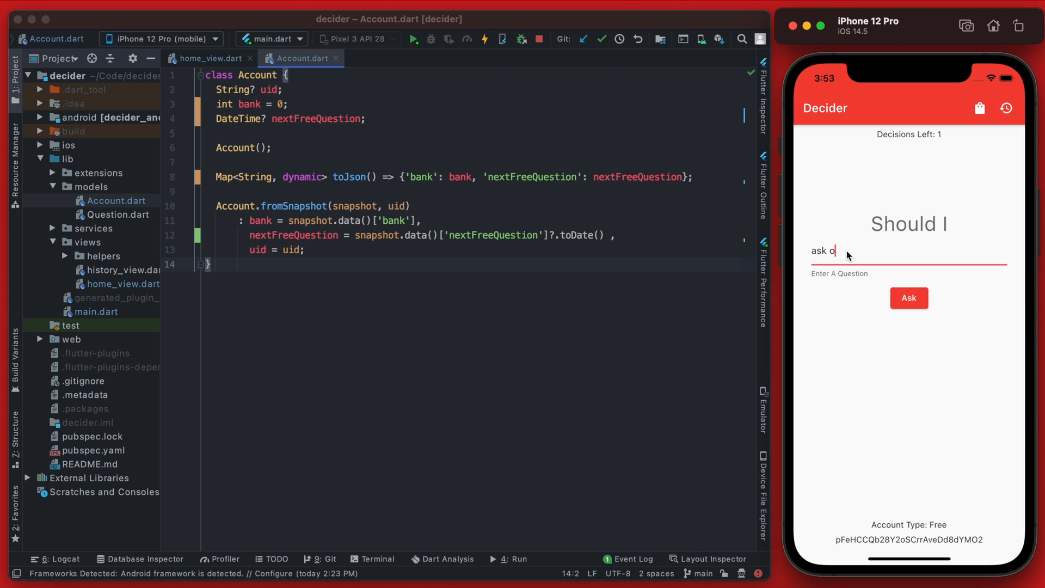
left_click(908, 298)
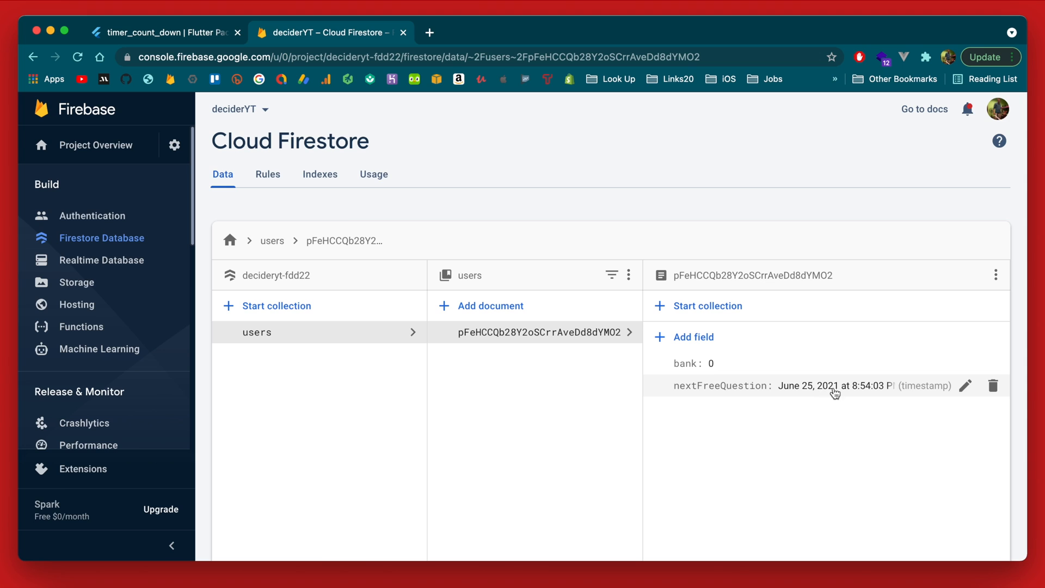
mouse_move(878, 405)
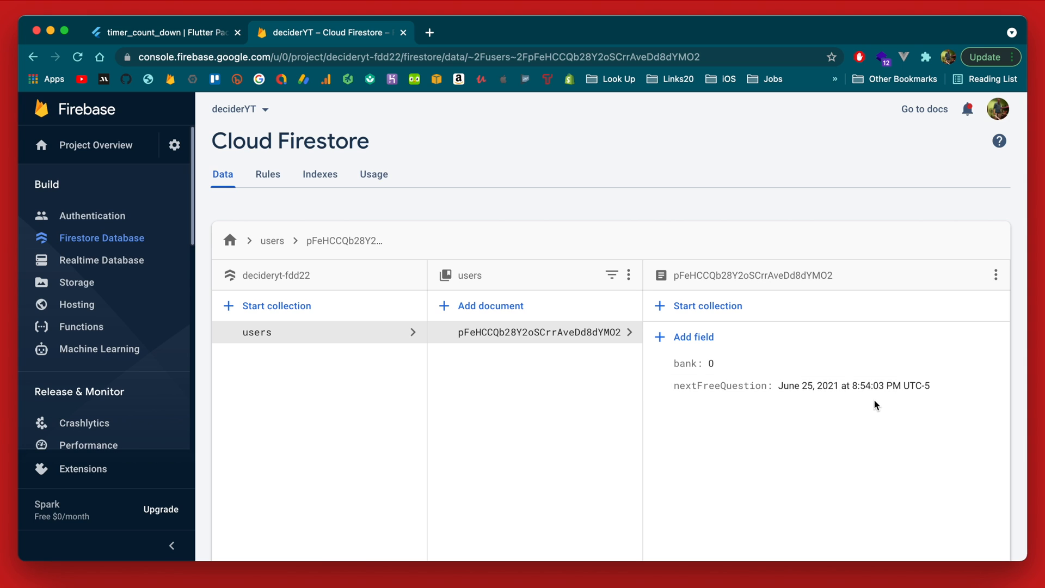
mouse_move(877, 385)
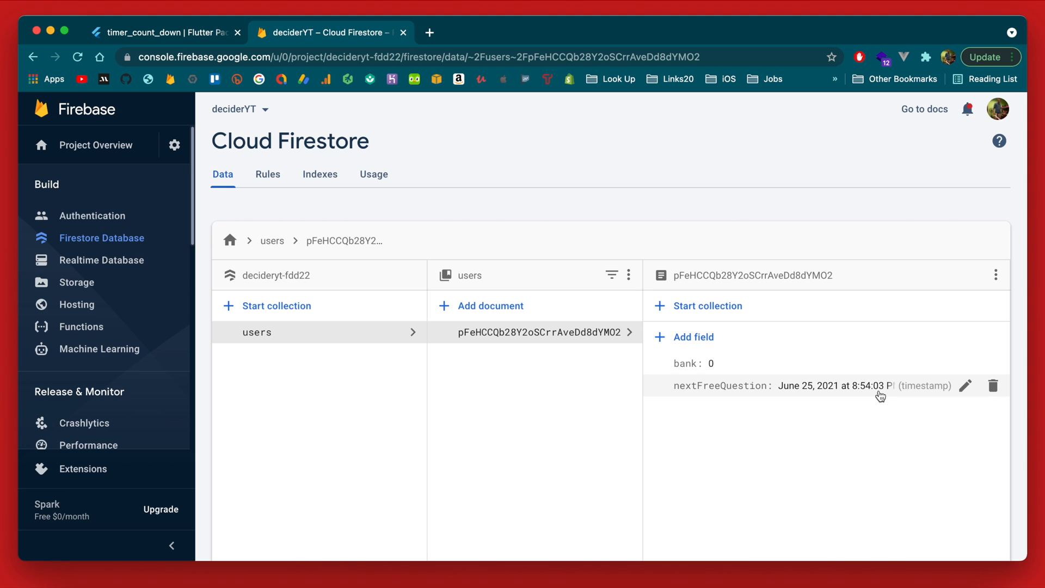
mouse_move(884, 414)
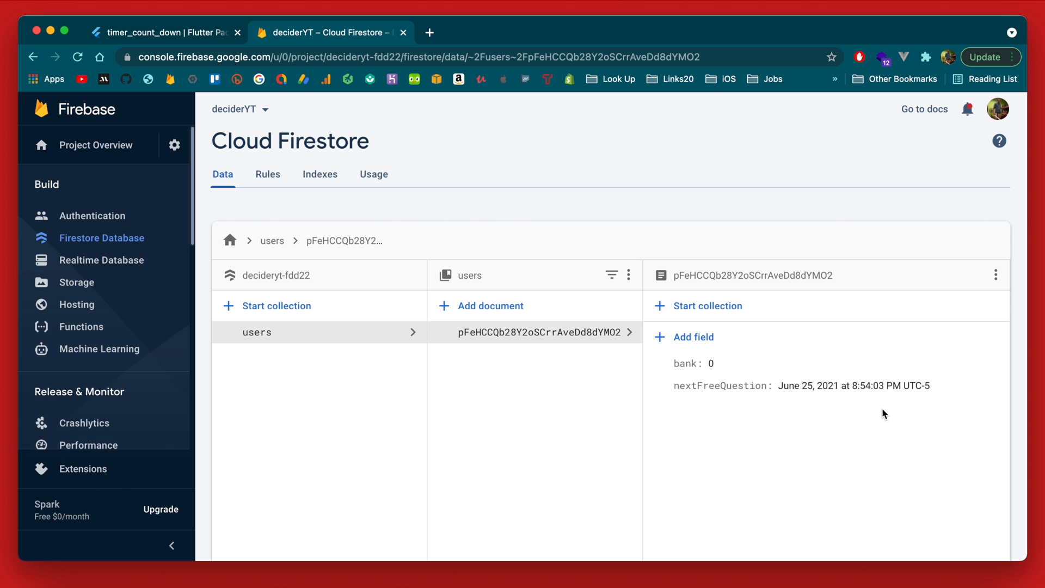
mouse_move(862, 385)
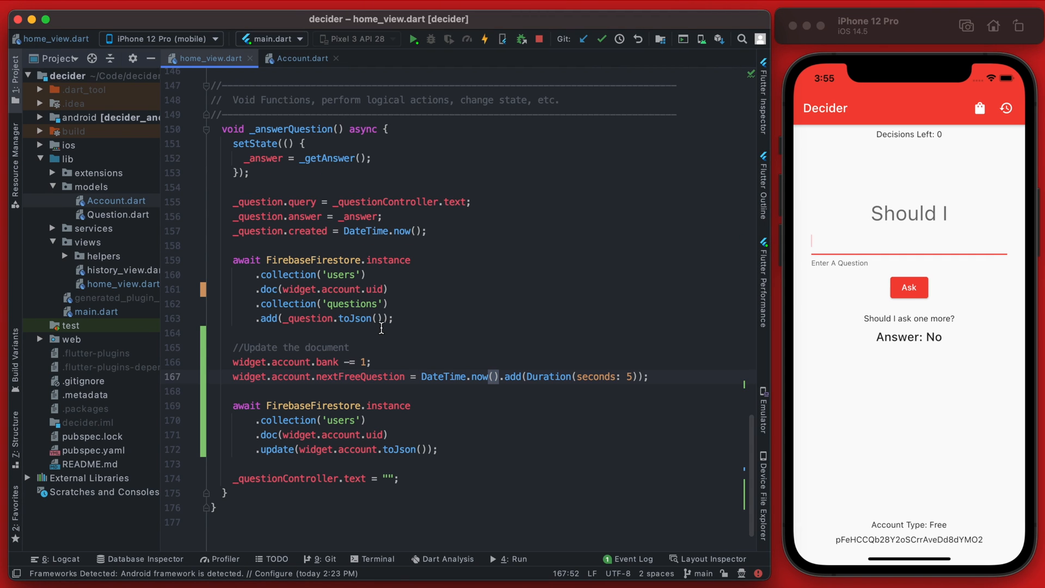
mouse_move(943, 147)
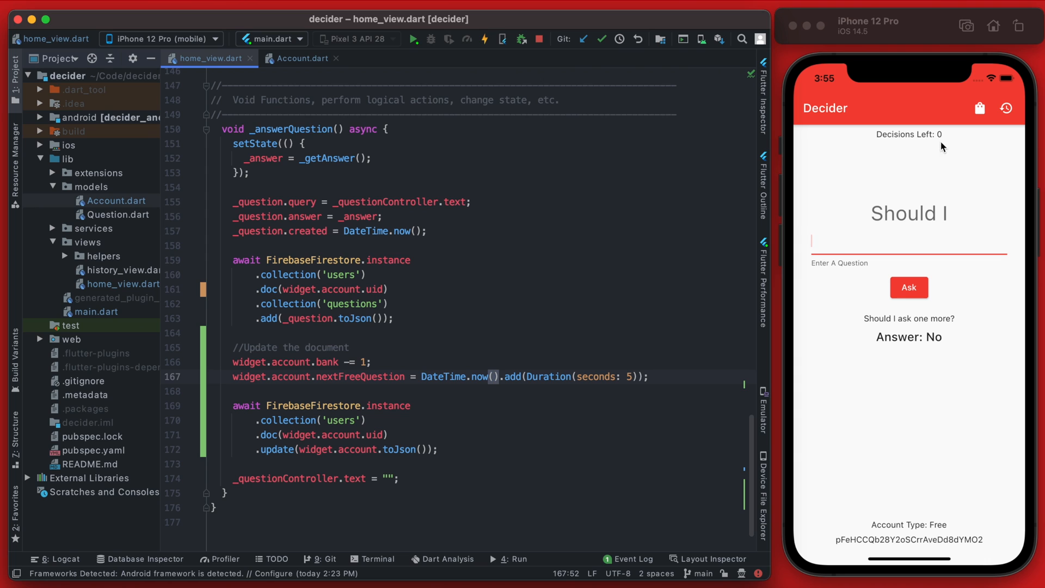
mouse_move(865, 221)
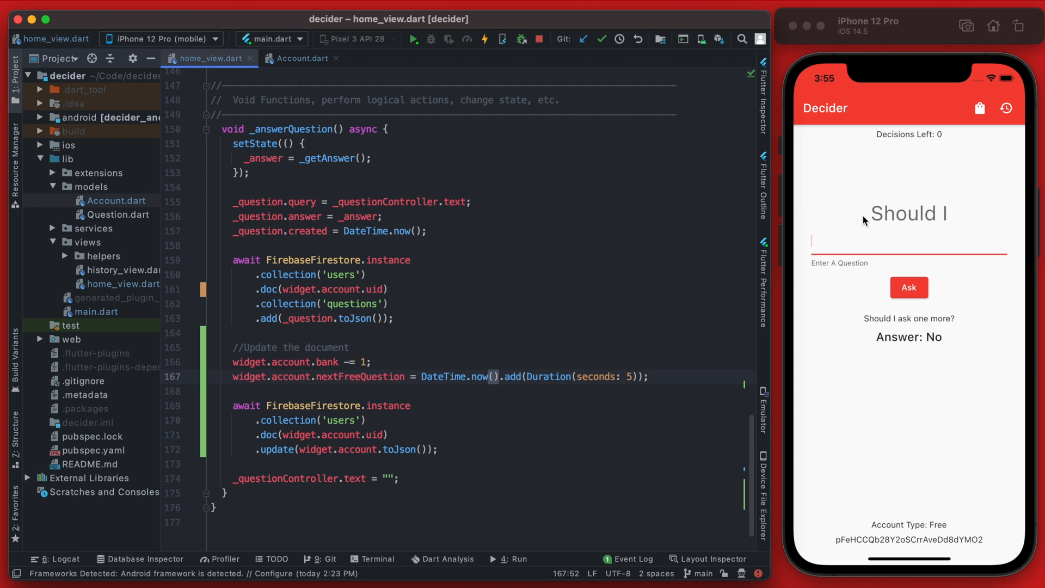
mouse_move(944, 144)
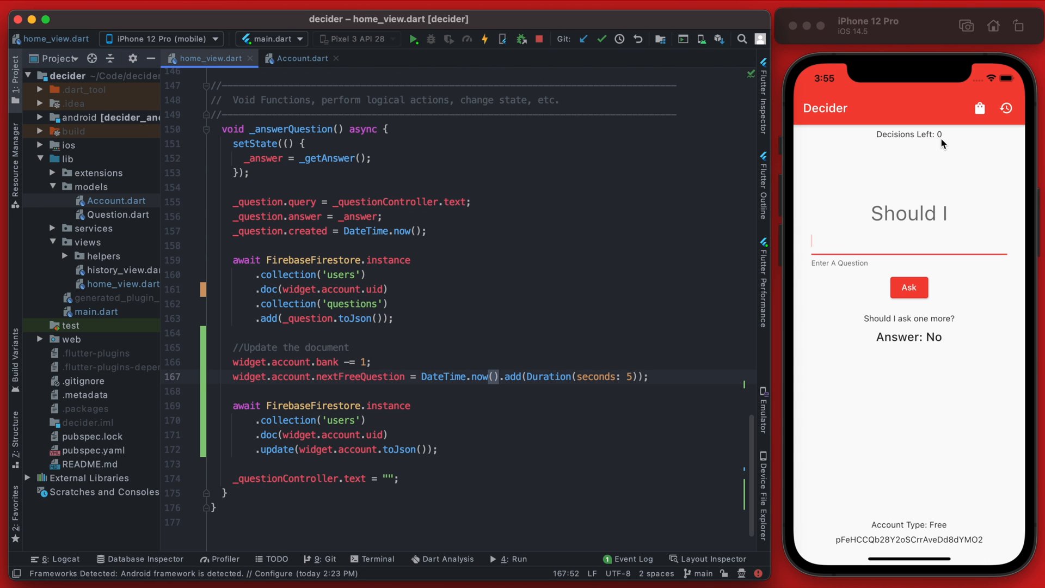